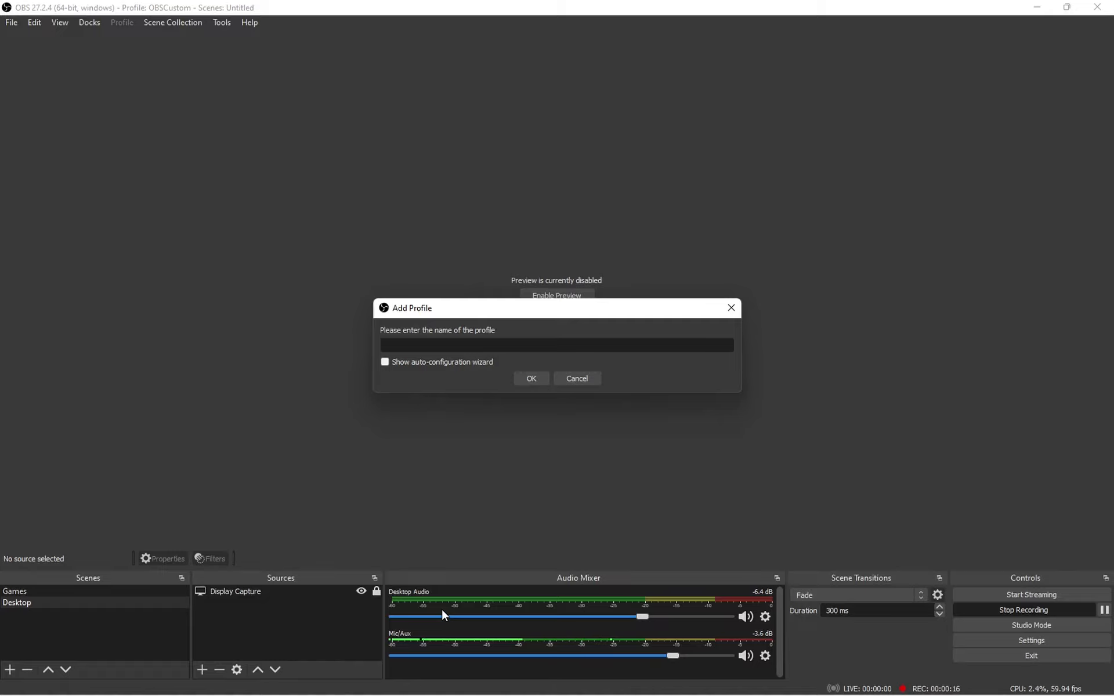
- Type 'Dragonbl' as a new profile name, then close the dialog, keeping OBSCustom active
{"action": "left_click", "coordinate": [556, 345]}
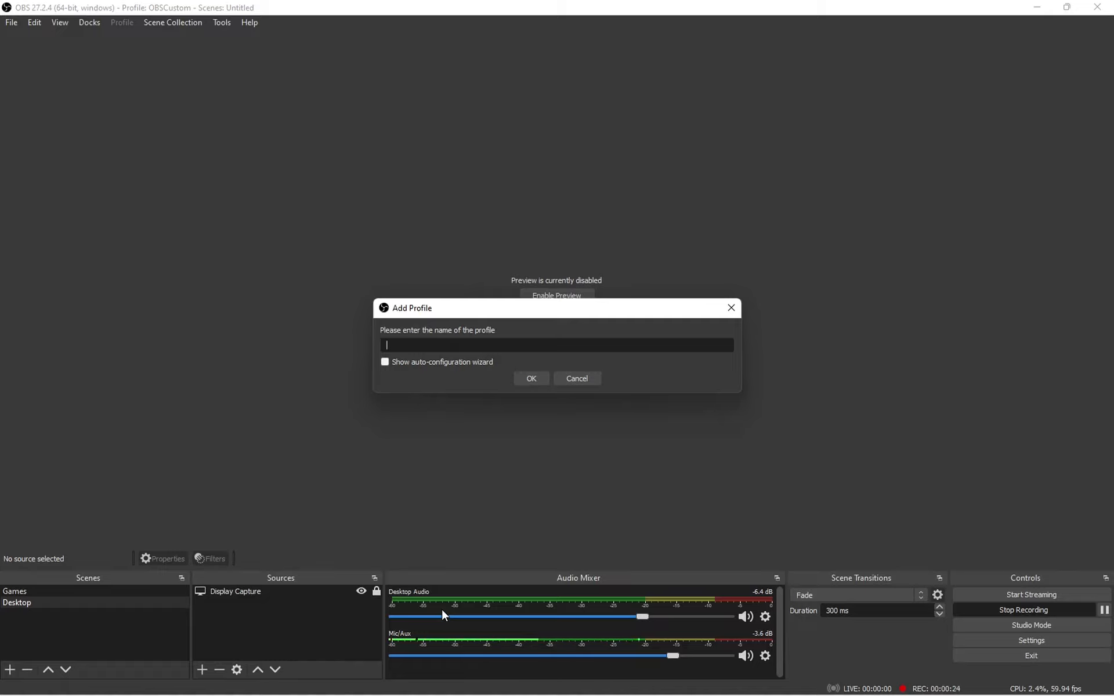
{"action": "mouse_move", "coordinate": [73, 62]}
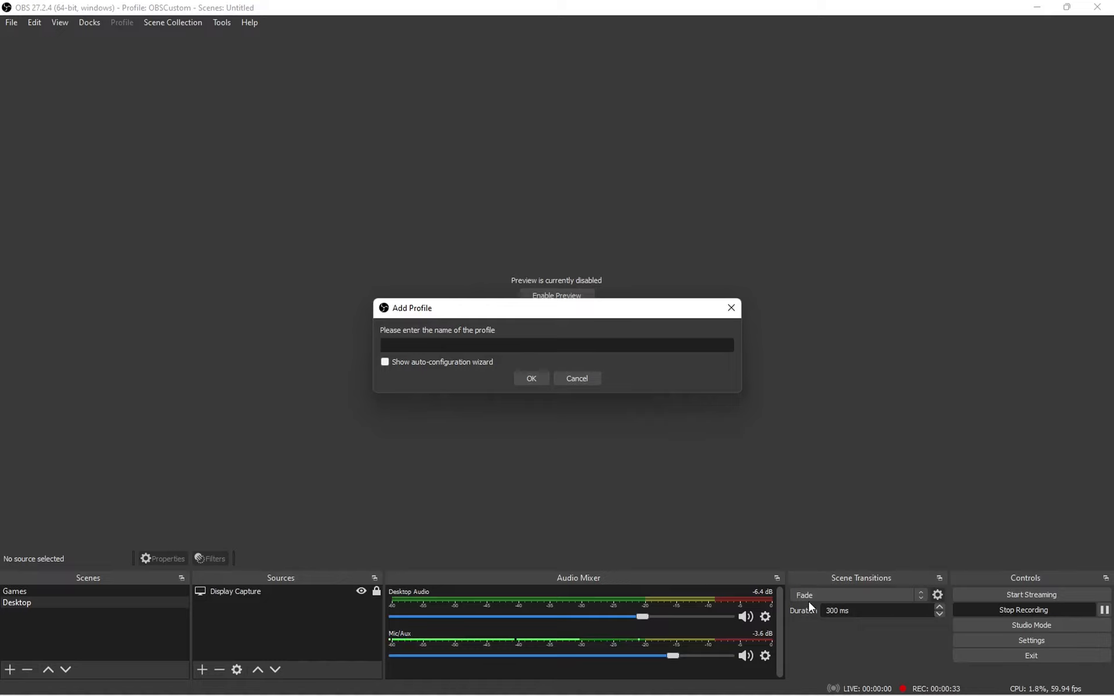
{"action": "type", "text": "D"}
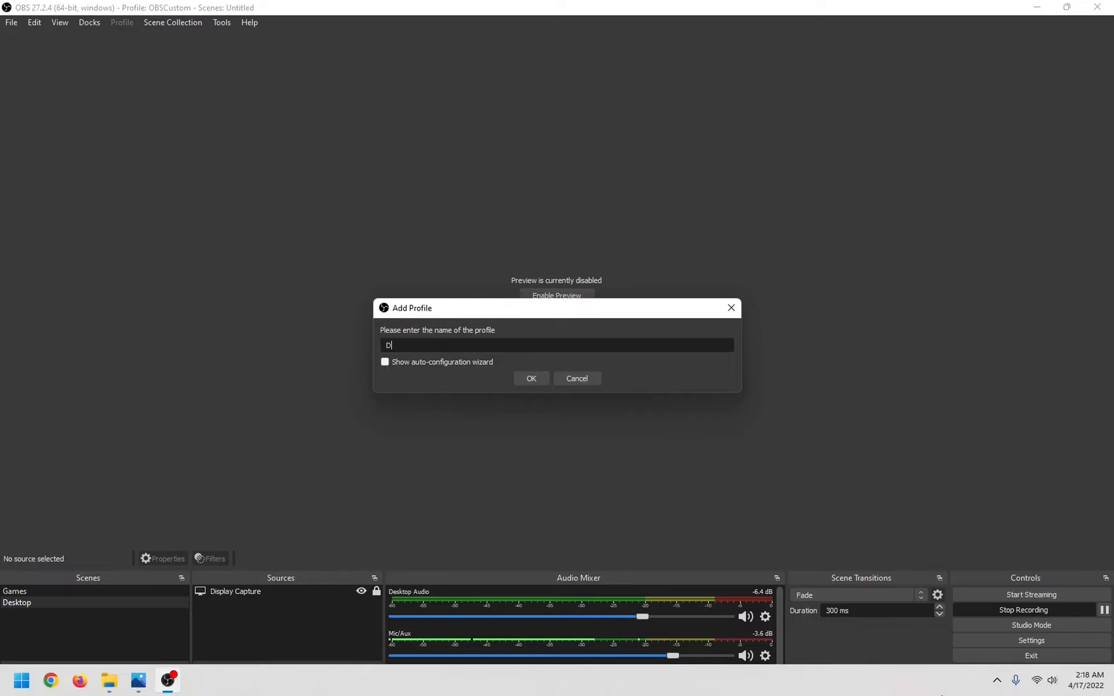
{"action": "type", "text": "ragonblood#1"}
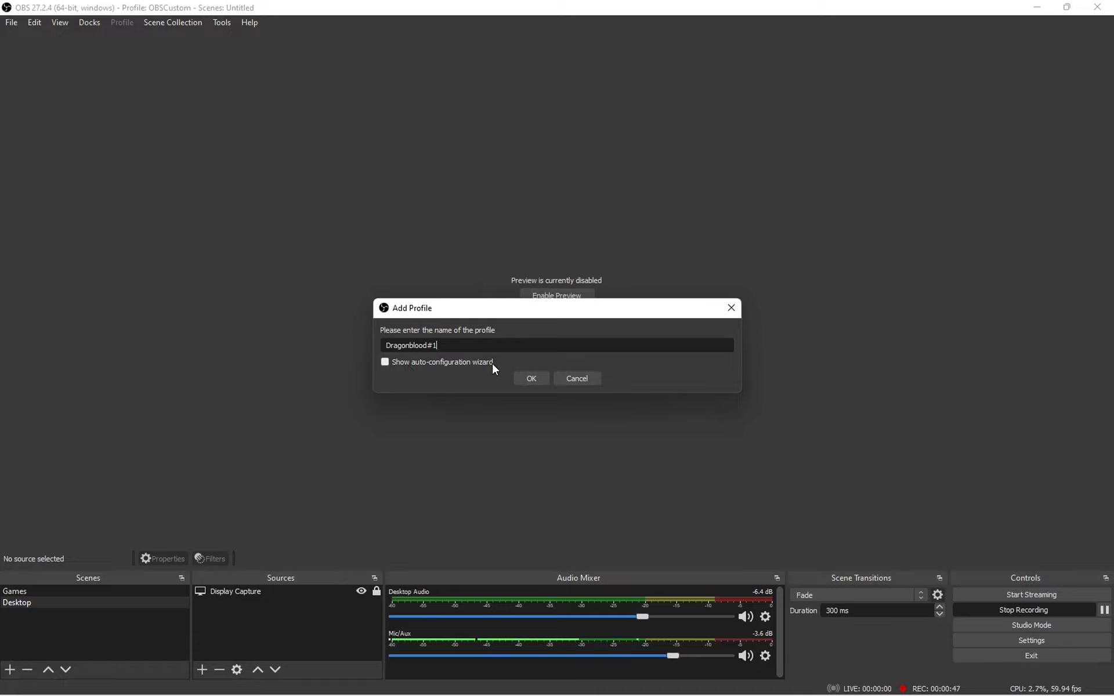
{"action": "mouse_move", "coordinate": [576, 378]}
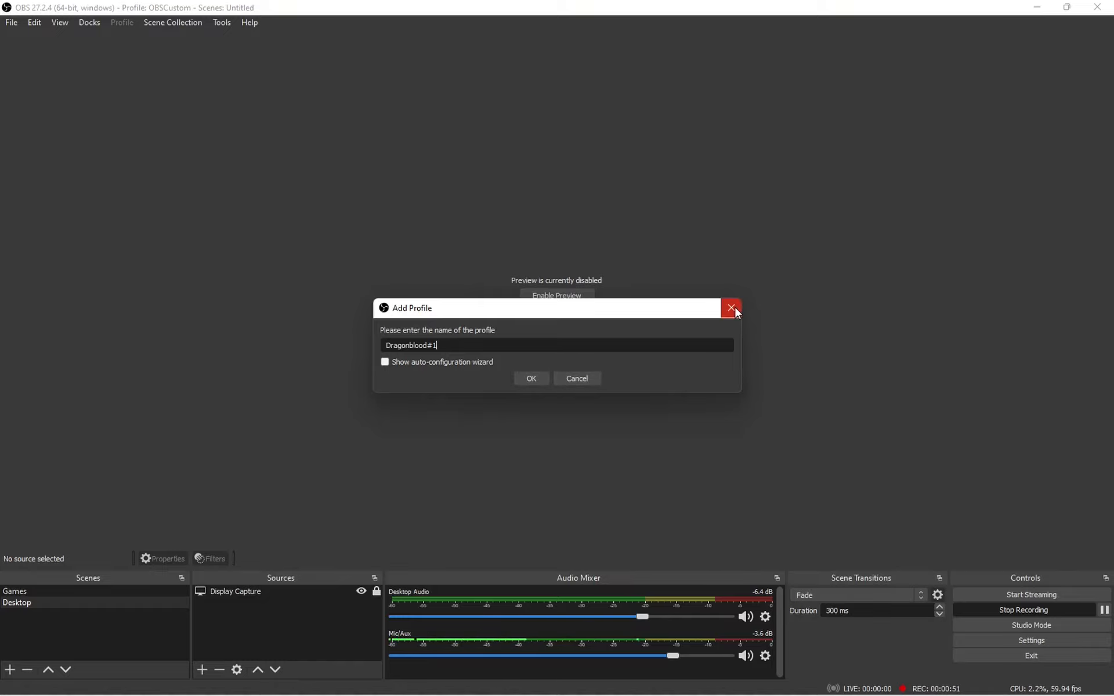
{"action": "left_click", "coordinate": [730, 308]}
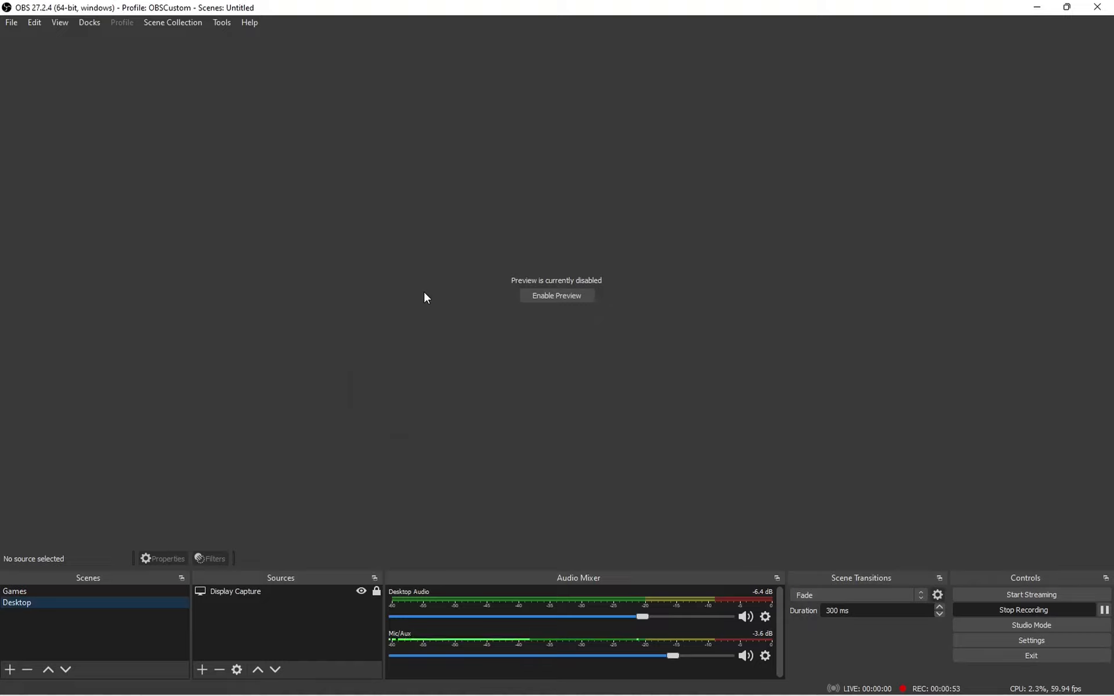
{"action": "mouse_move", "coordinate": [416, 279]}
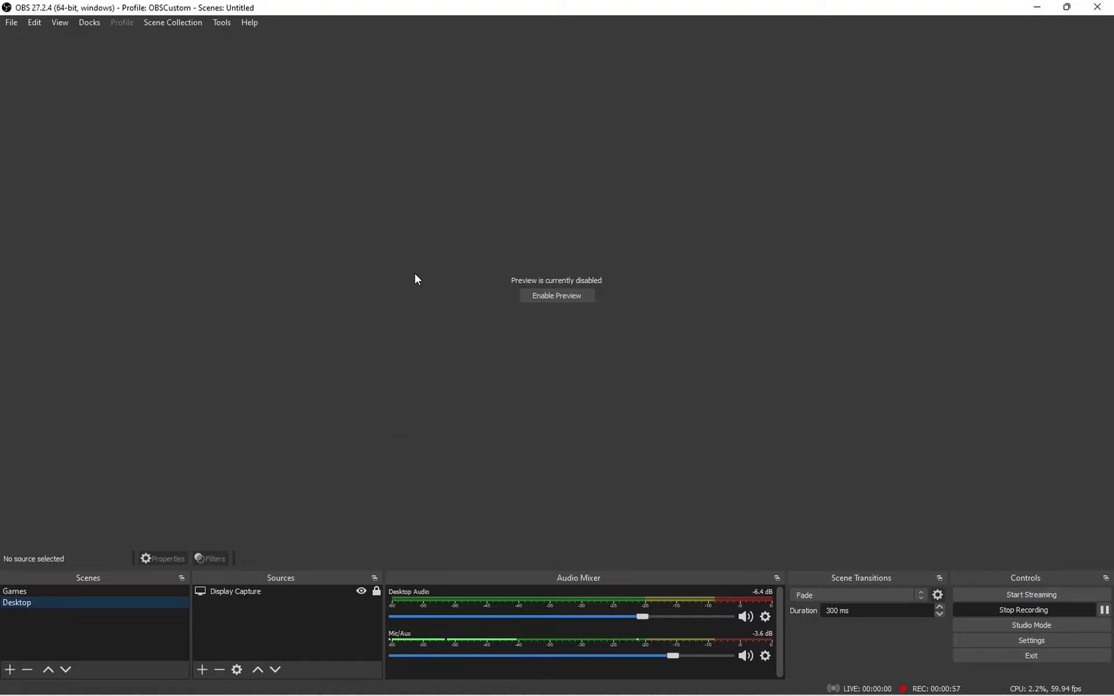
{"action": "mouse_move", "coordinate": [358, 326]}
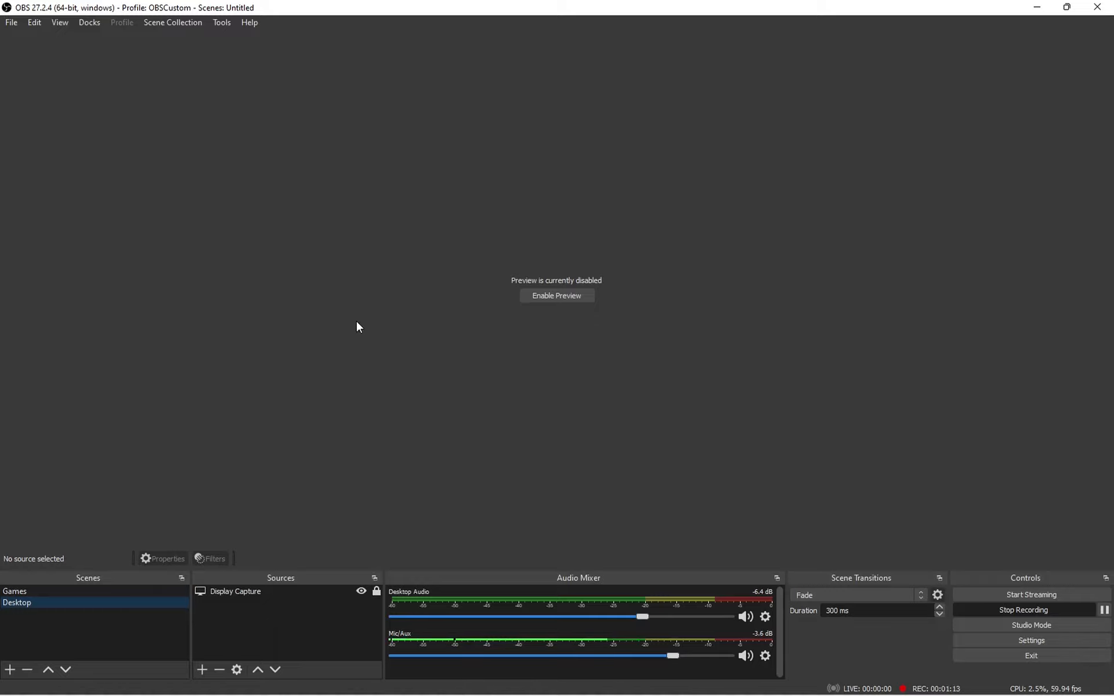
{"action": "mouse_move", "coordinate": [329, 341]}
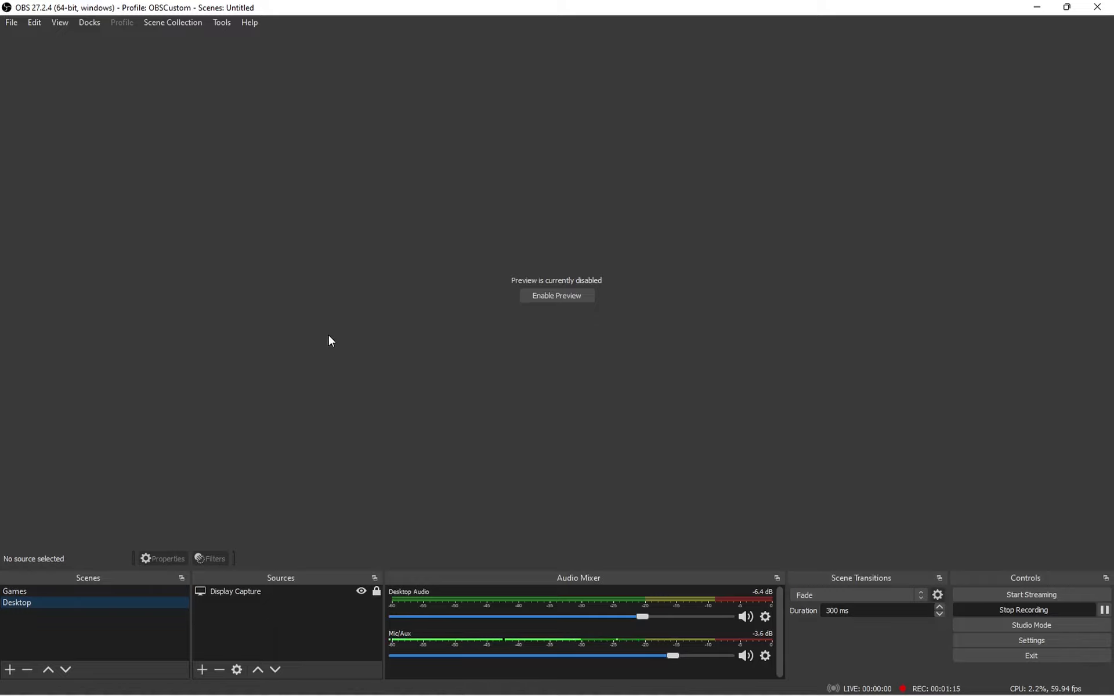
{"action": "mouse_move", "coordinate": [328, 343]}
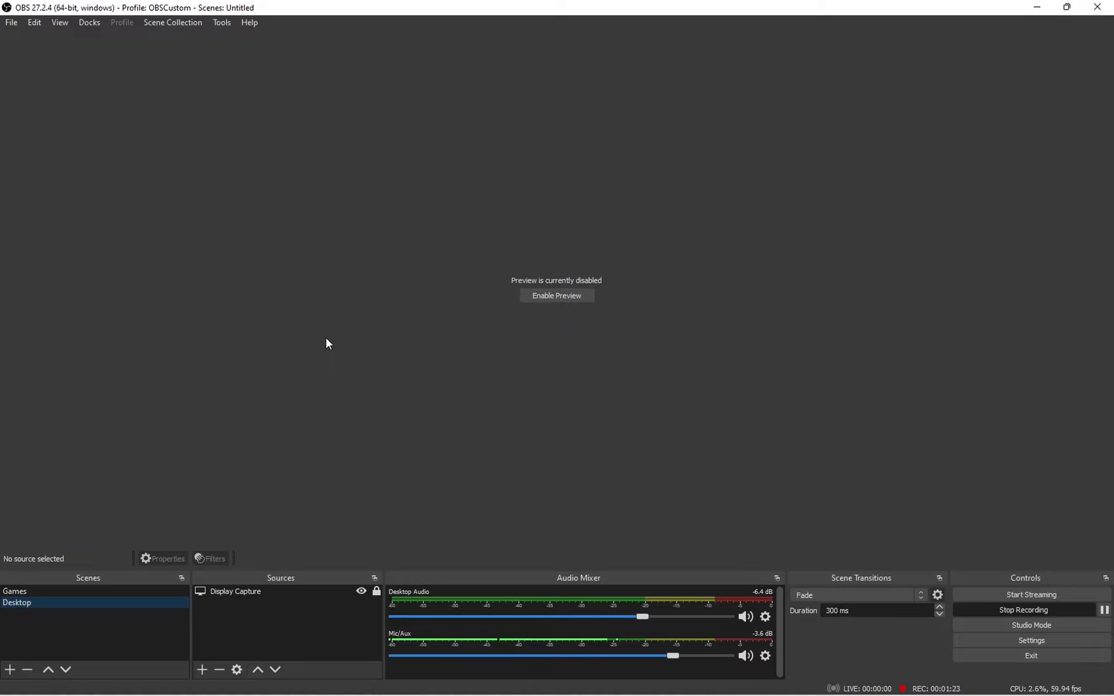
{"action": "mouse_move", "coordinate": [80, 626]}
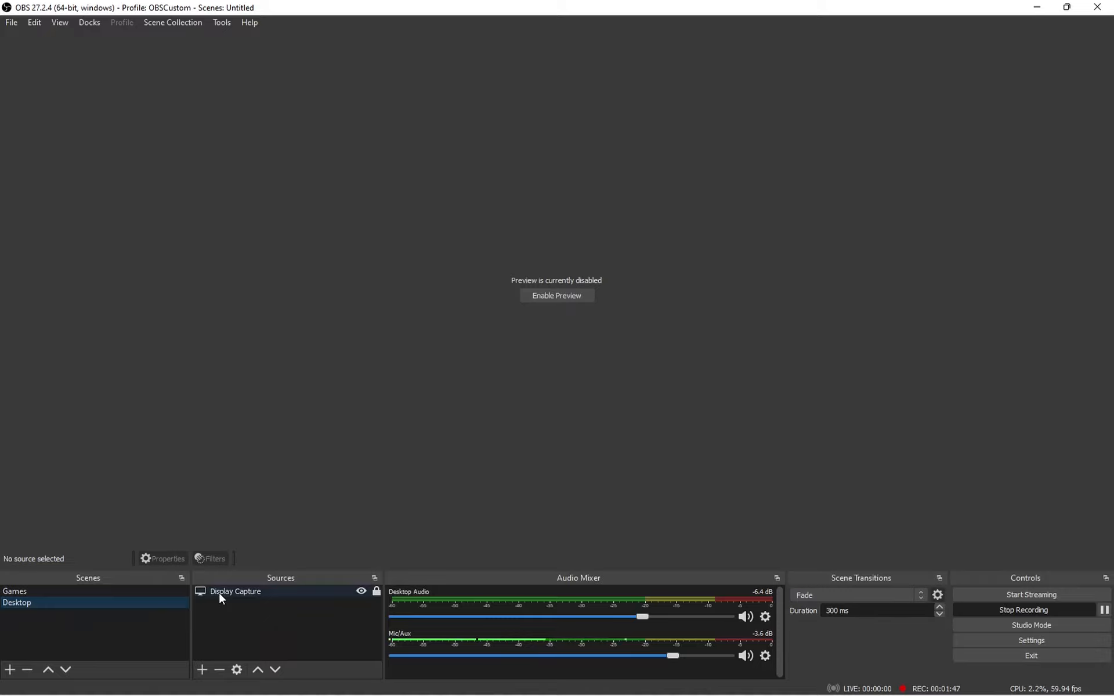
{"action": "mouse_move", "coordinate": [105, 675]}
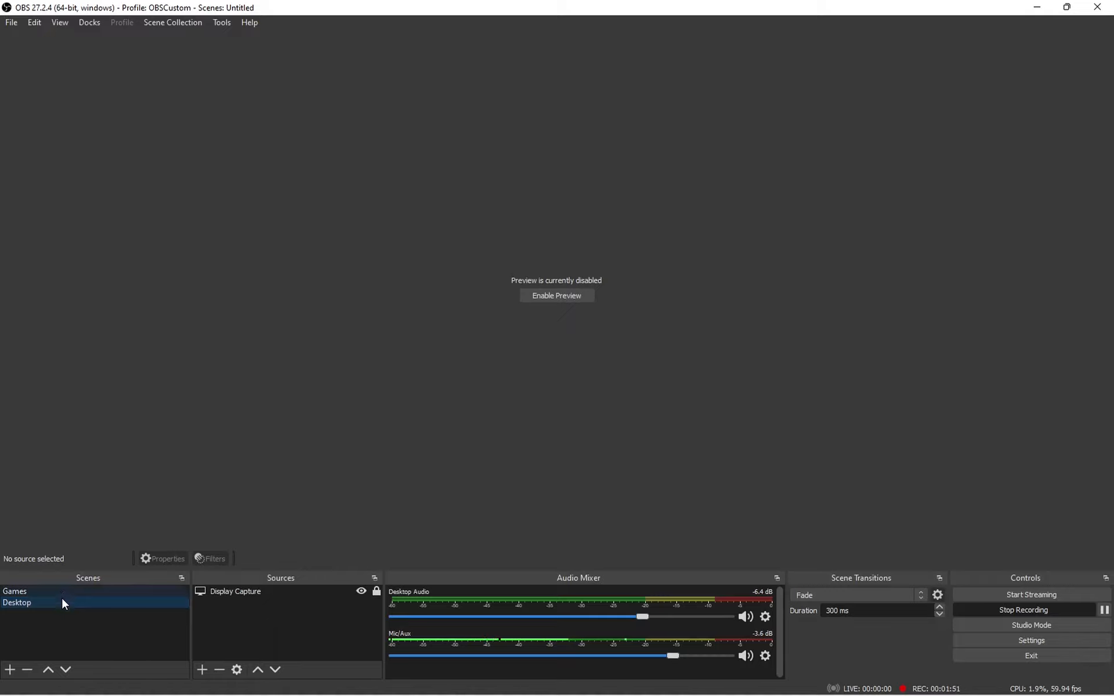
{"action": "left_click", "coordinate": [16, 602]}
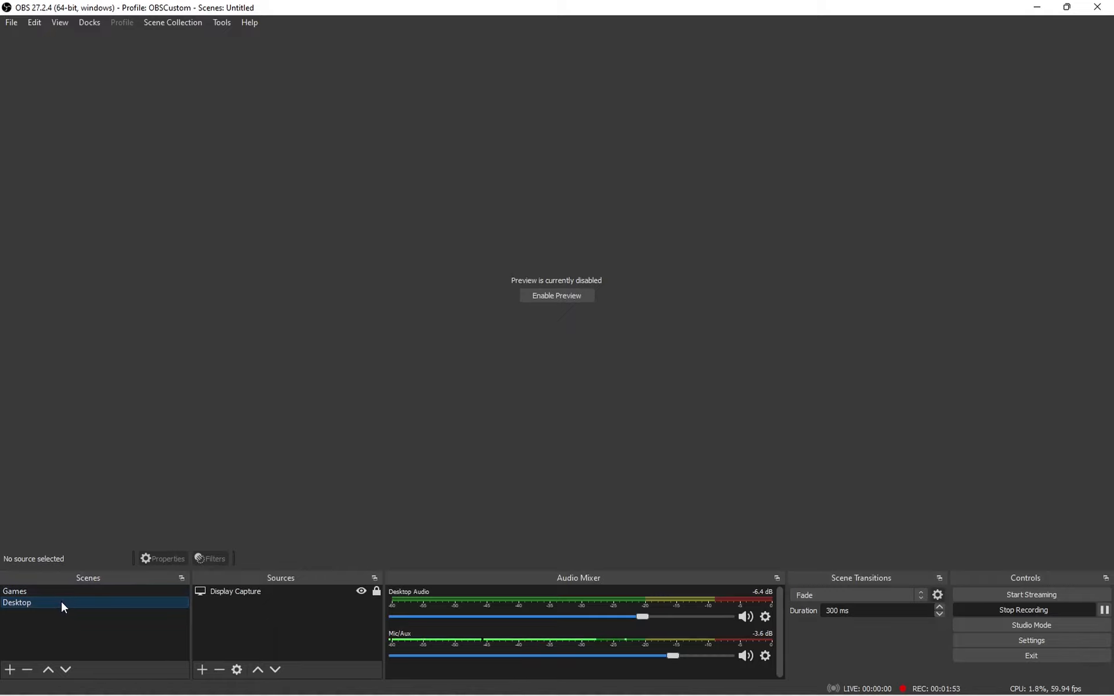
{"action": "left_click", "coordinate": [235, 591]}
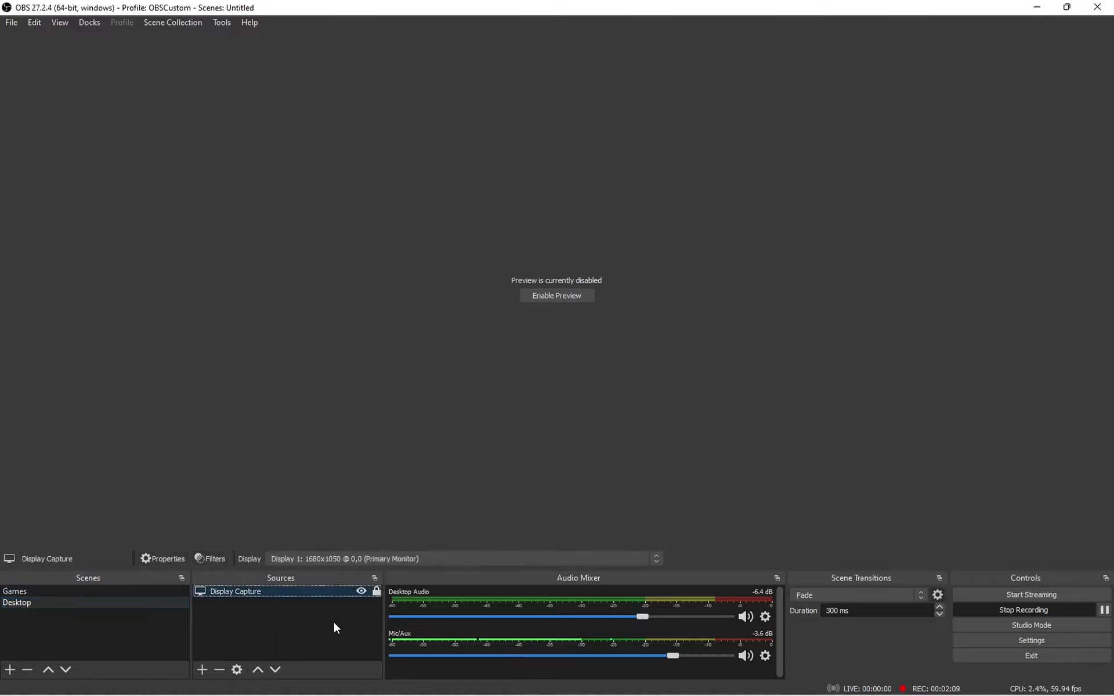
{"action": "left_click", "coordinate": [162, 558]}
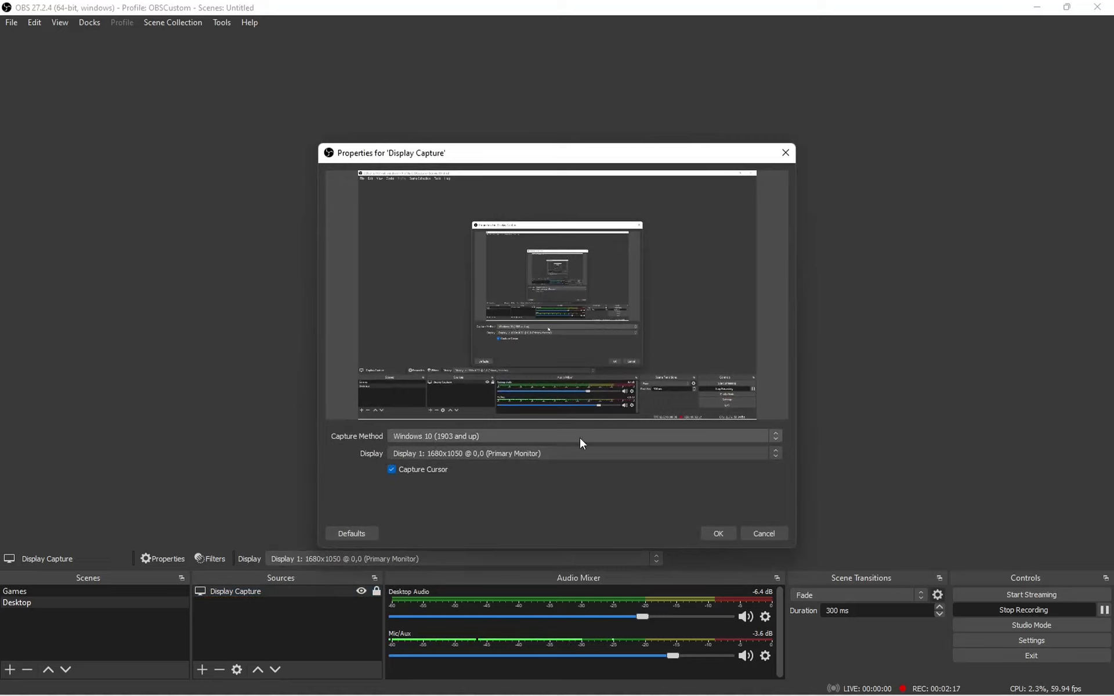
{"action": "left_click", "coordinate": [579, 436]}
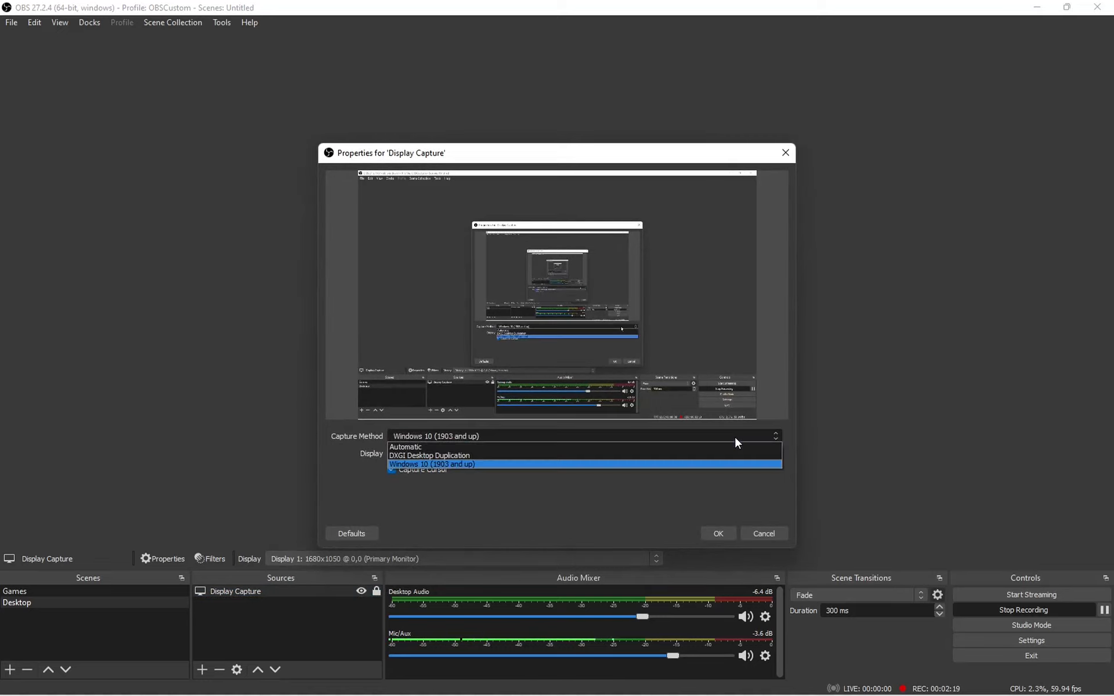
{"action": "mouse_move", "coordinate": [722, 446]}
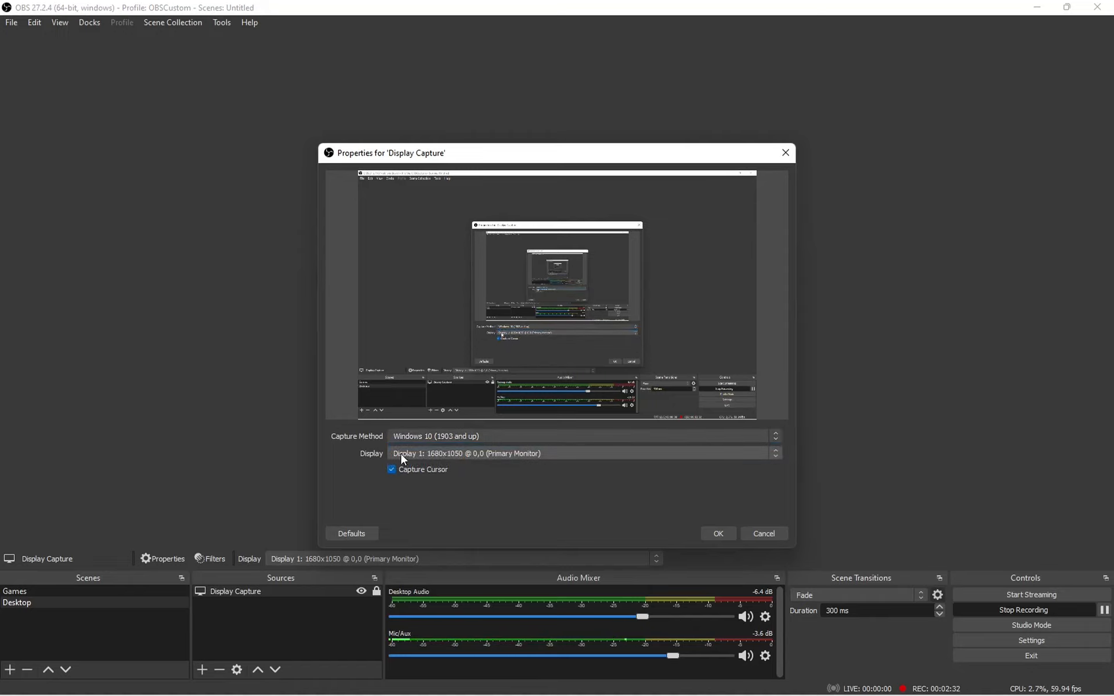
{"action": "mouse_move", "coordinate": [547, 479]}
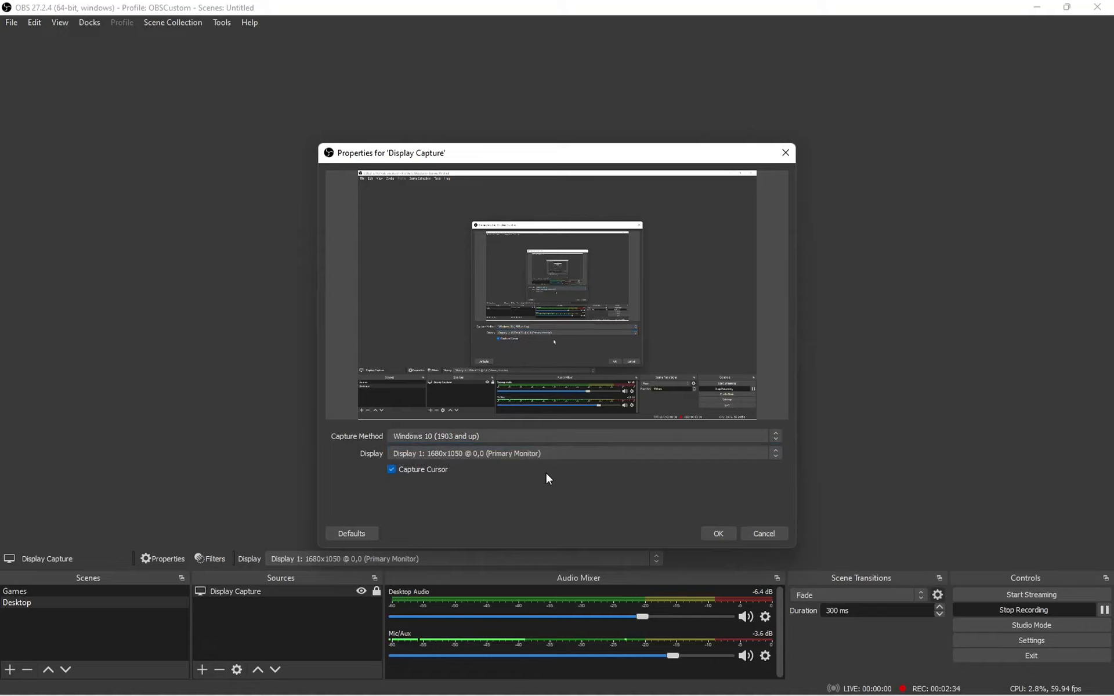
{"action": "mouse_move", "coordinate": [641, 533]}
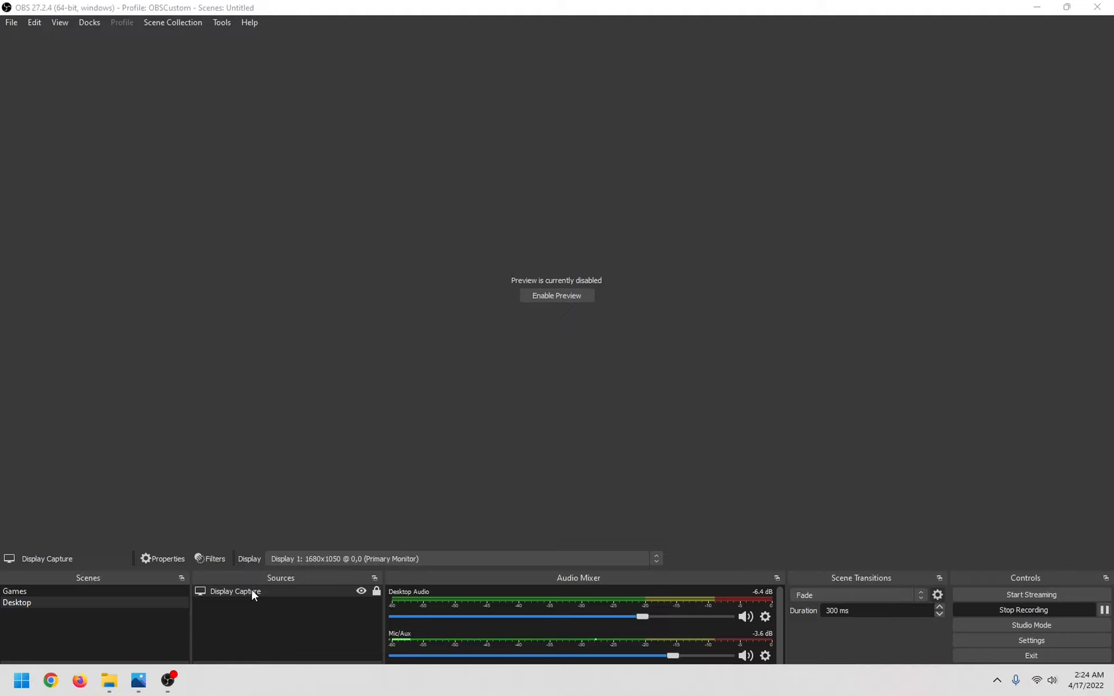
{"action": "left_click", "coordinate": [14, 591]}
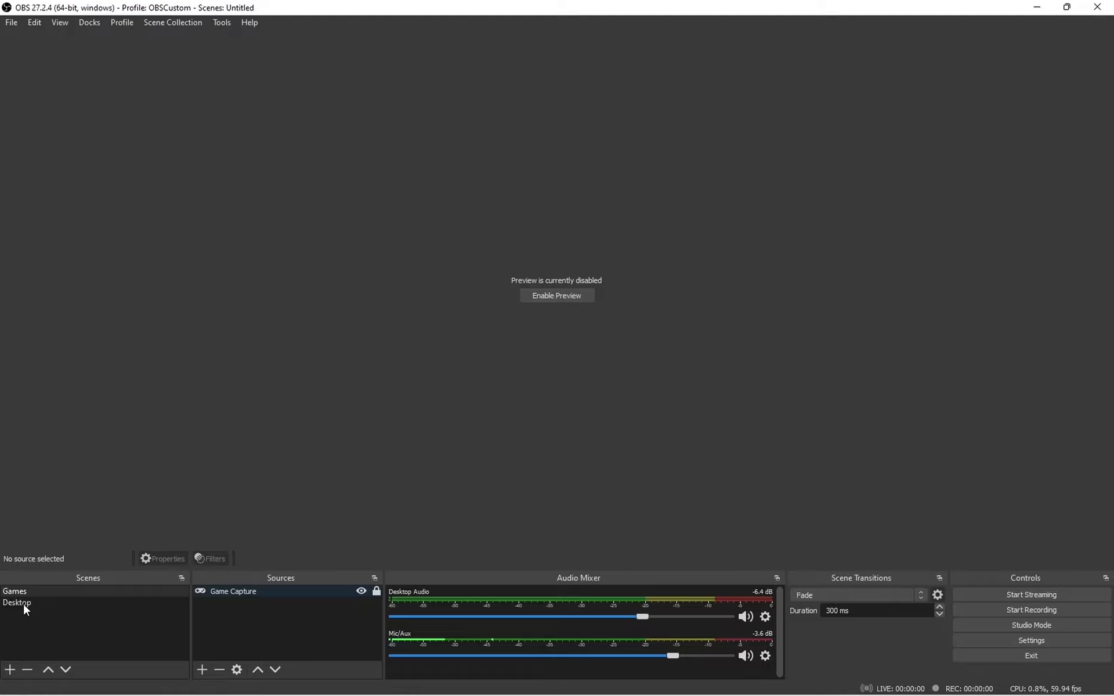
{"action": "mouse_move", "coordinate": [1093, 348]}
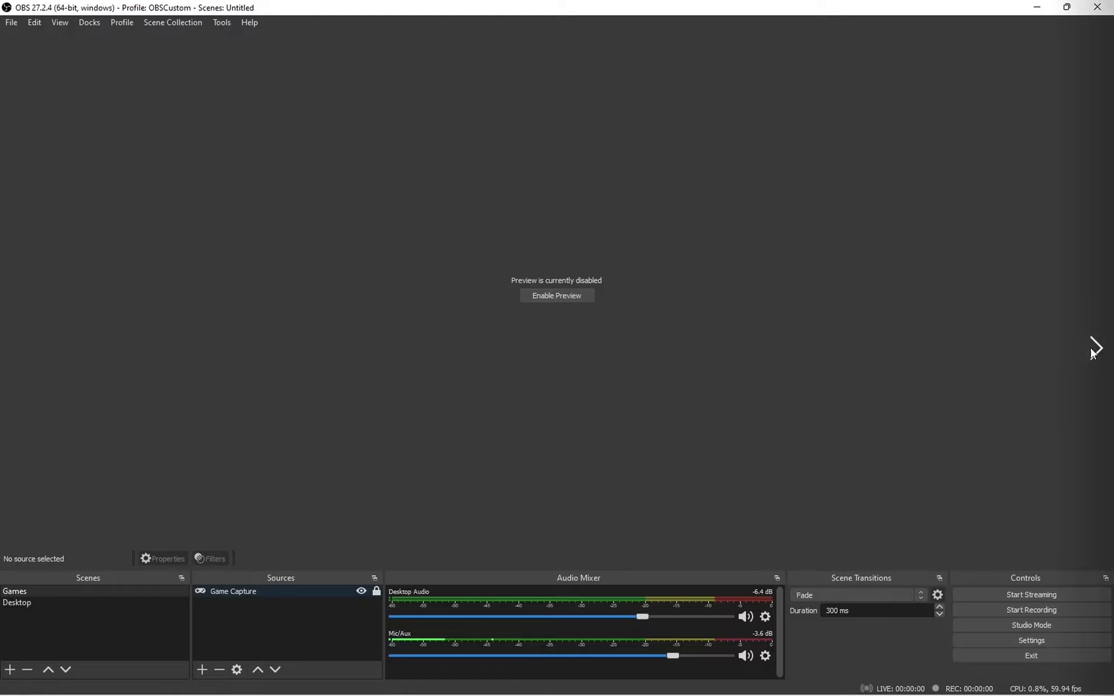
{"action": "double_click", "coordinate": [232, 591]}
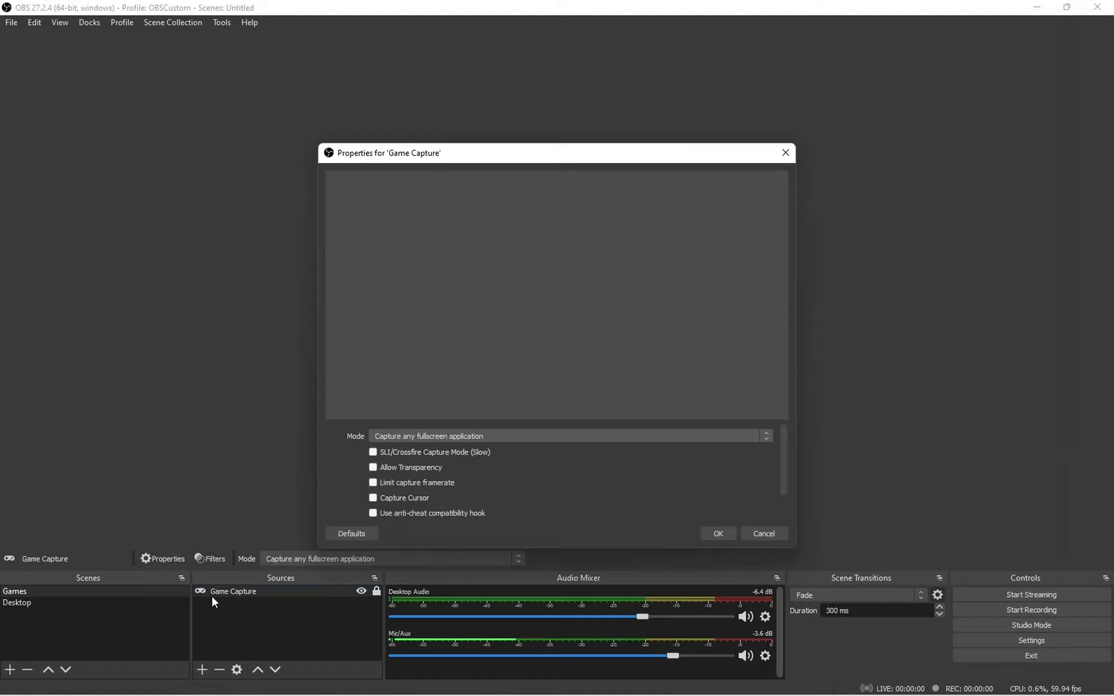
{"action": "mouse_move", "coordinate": [222, 596]}
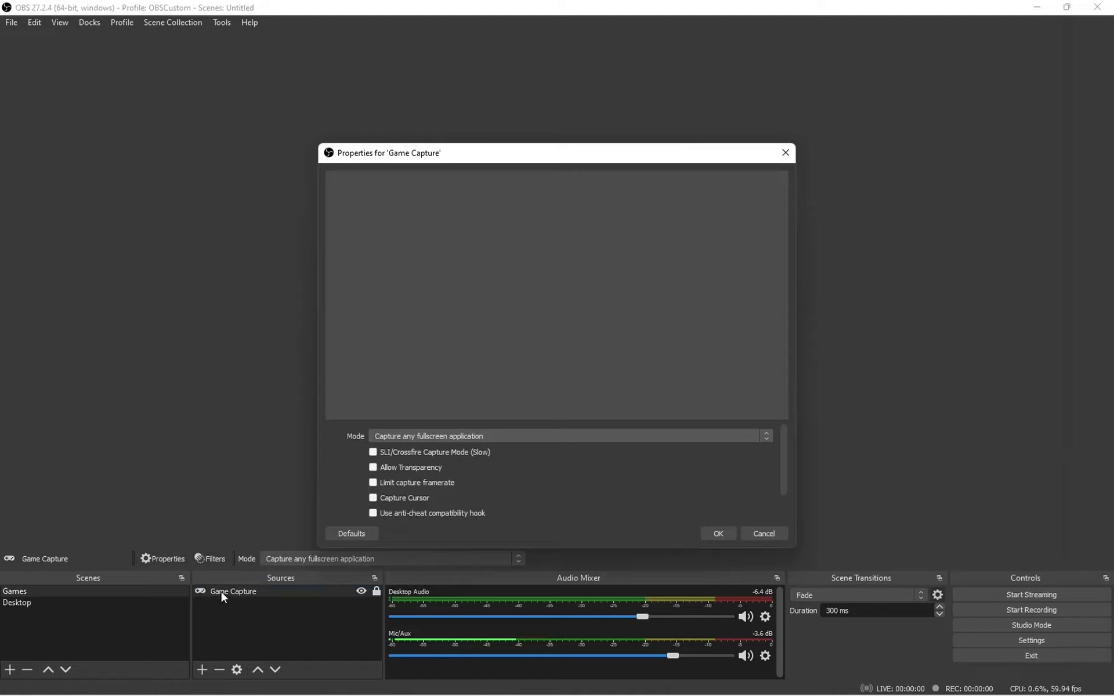
{"action": "mouse_move", "coordinate": [414, 443]}
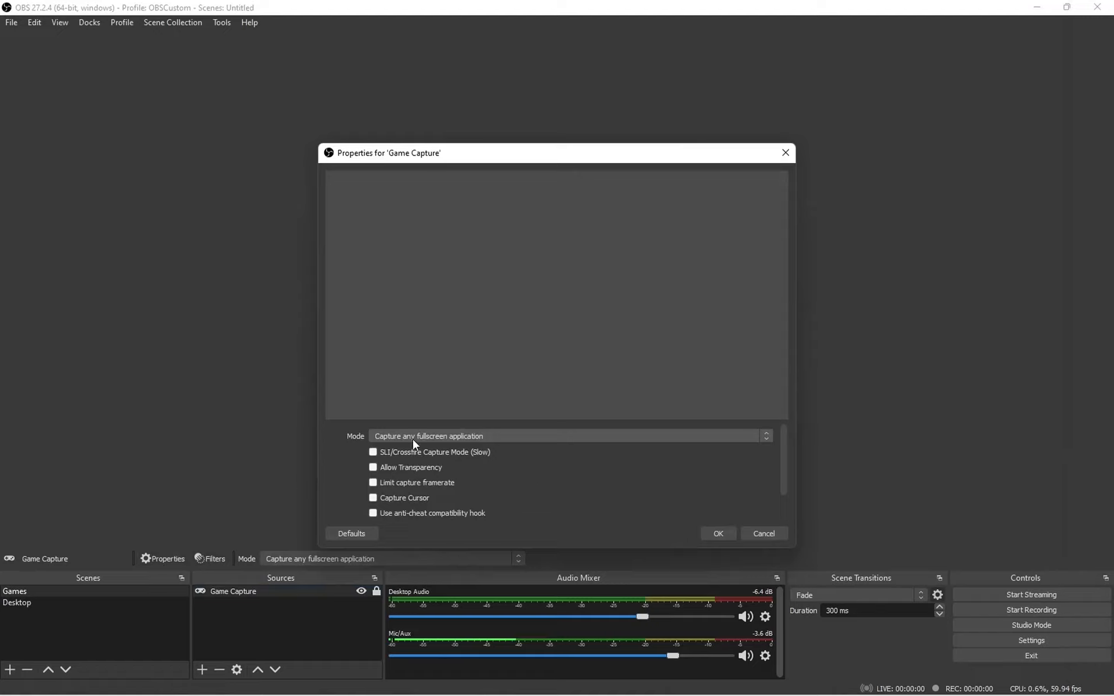
{"action": "mouse_move", "coordinate": [538, 440]}
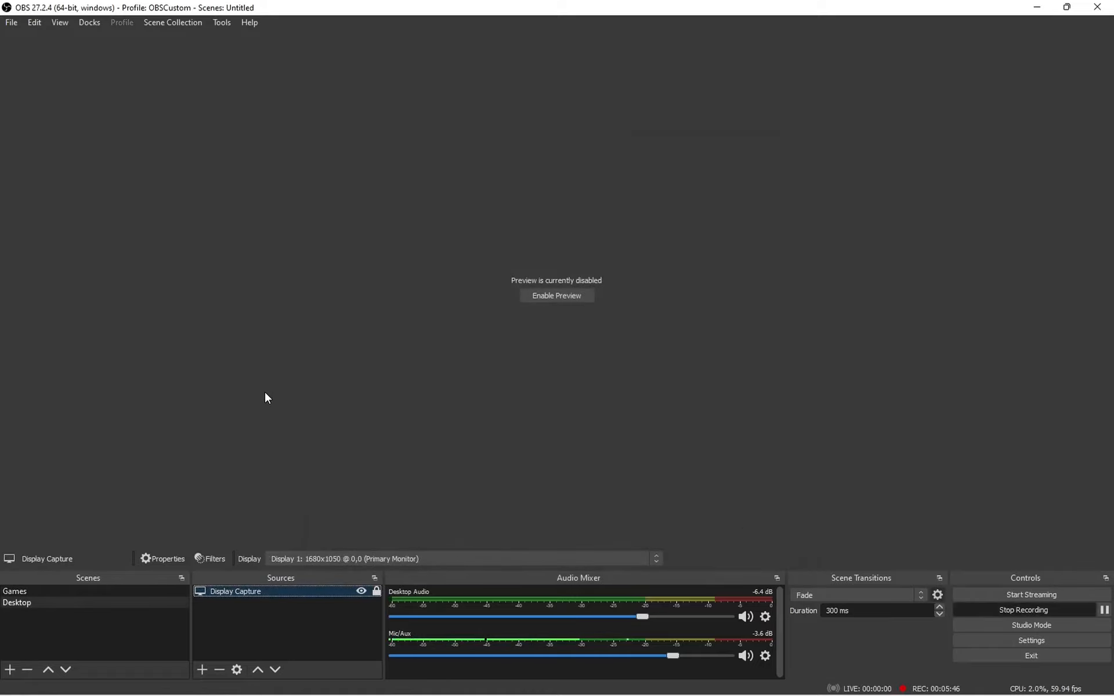
- Open Settings to Hotkeys, showing Shift+R, S, P and U recording hotkeys
{"action": "left_click", "coordinate": [10, 22]}
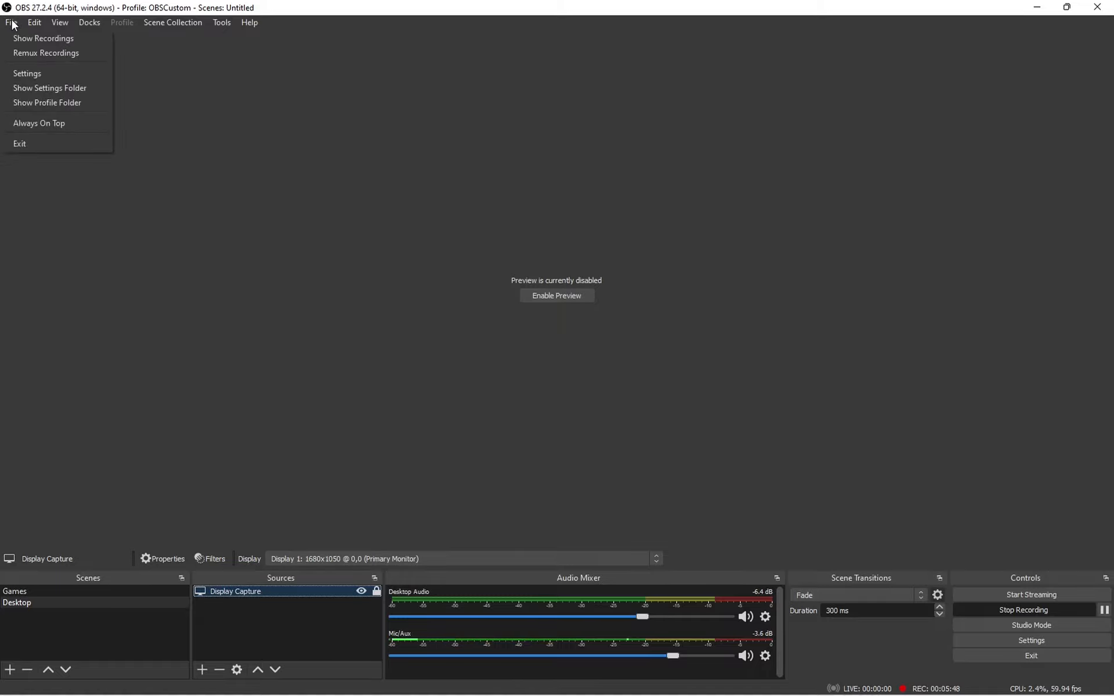
{"action": "left_click", "coordinate": [44, 77]}
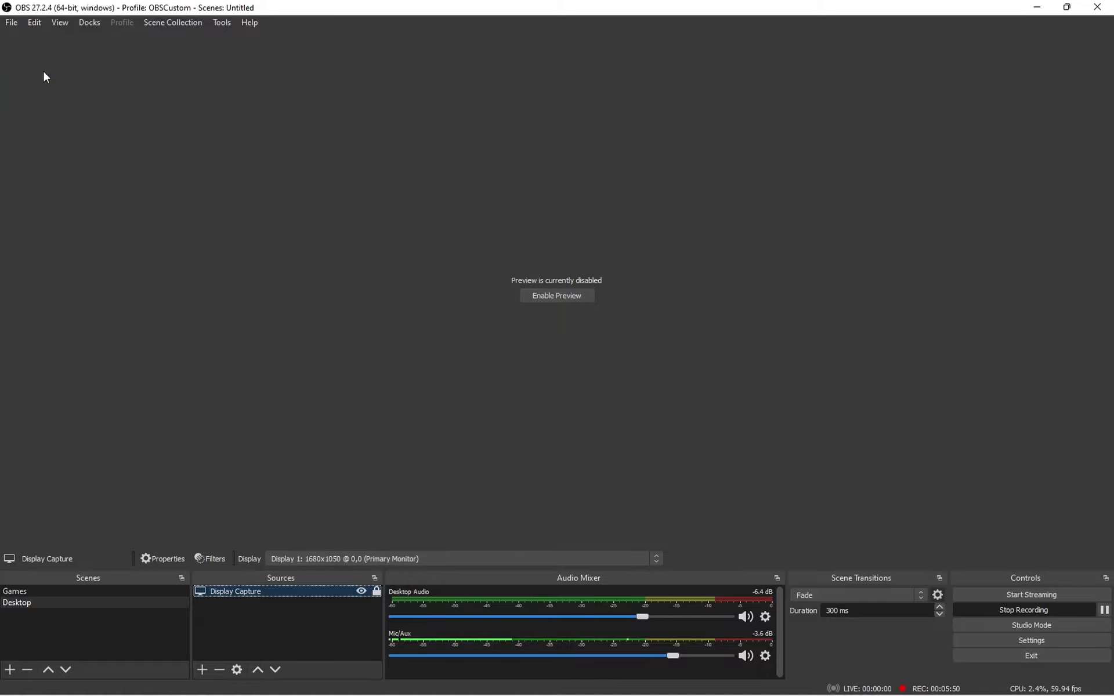
{"action": "left_click", "coordinate": [1030, 641]}
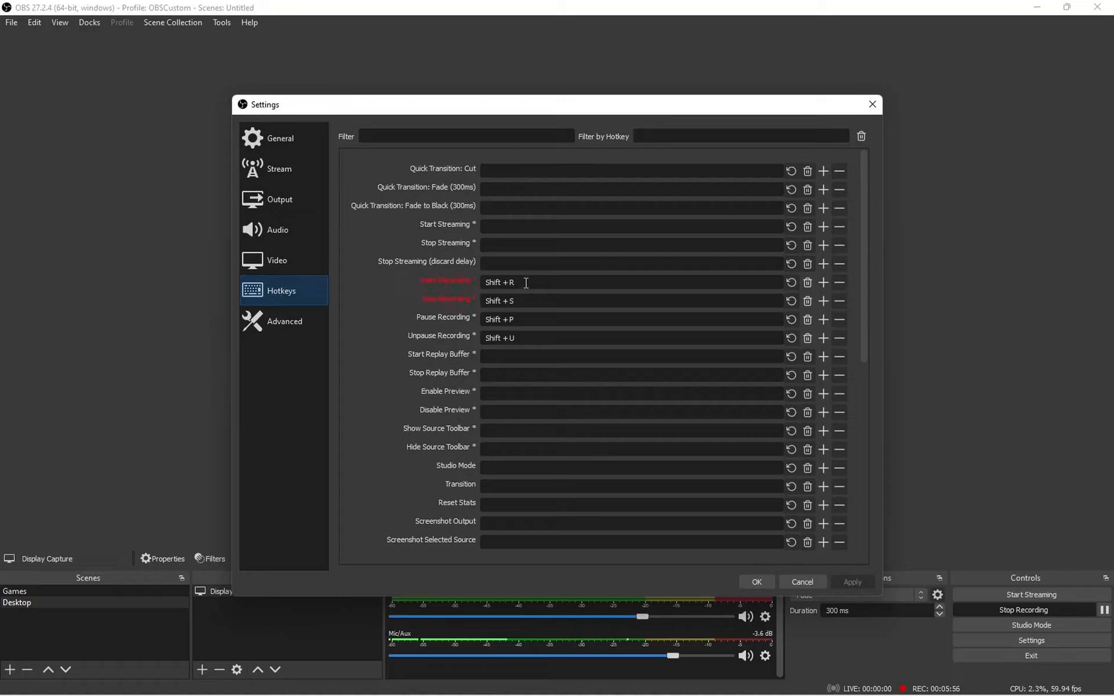
{"action": "mouse_move", "coordinate": [522, 281]}
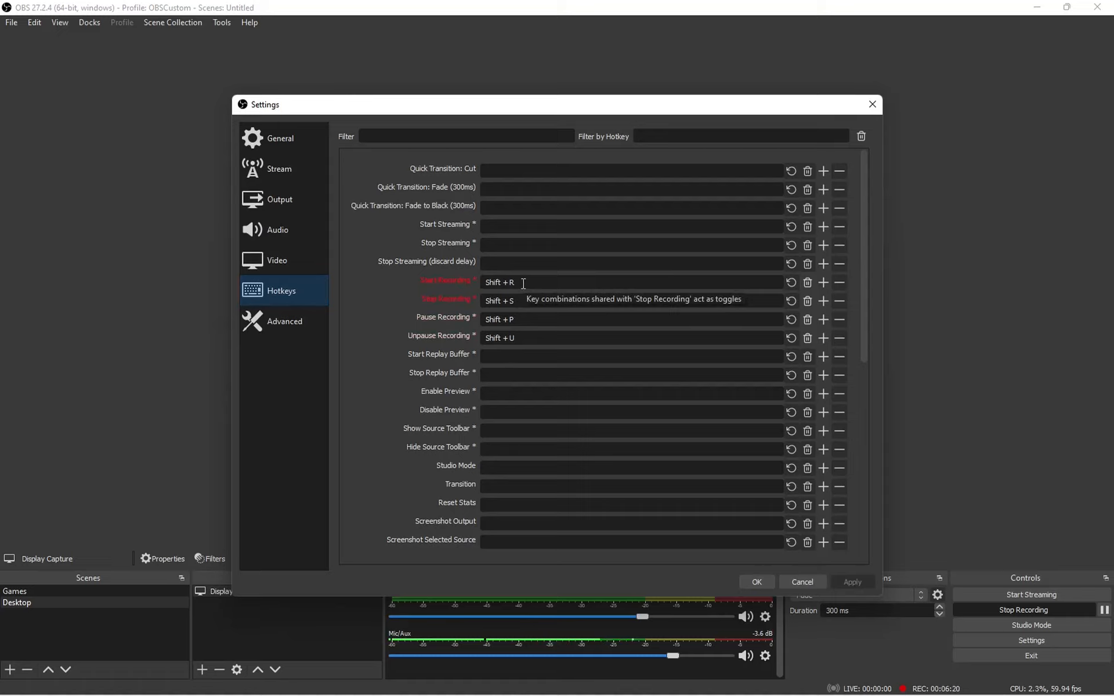
{"action": "mouse_move", "coordinate": [522, 303]}
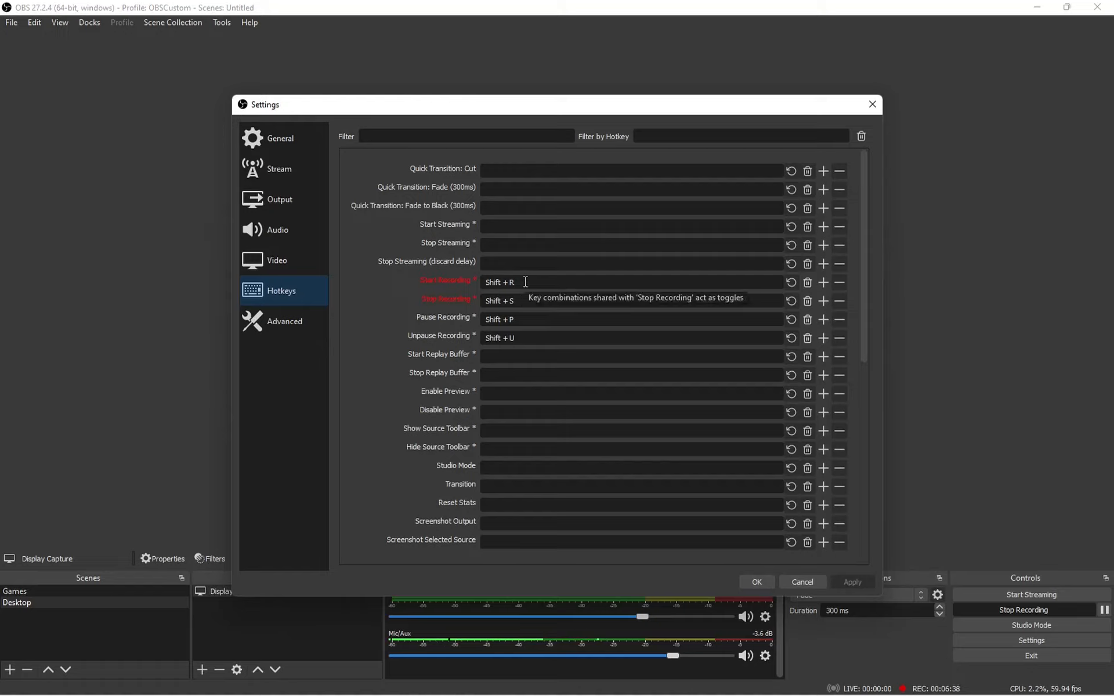
{"action": "mouse_move", "coordinate": [525, 299]}
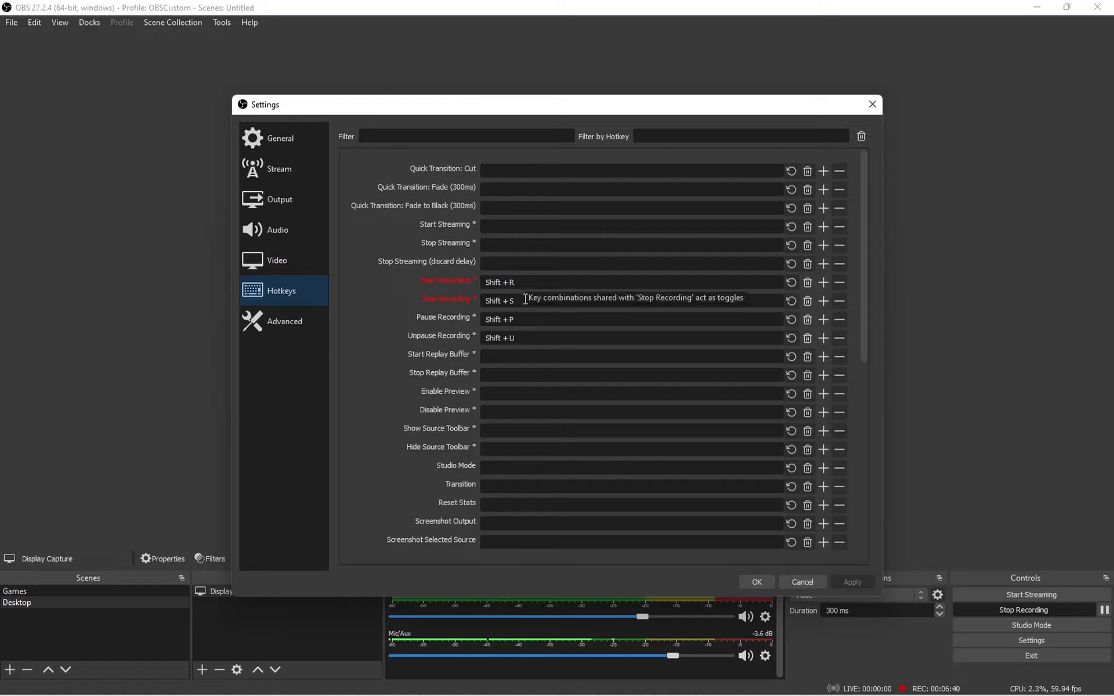
{"action": "mouse_move", "coordinate": [522, 323]}
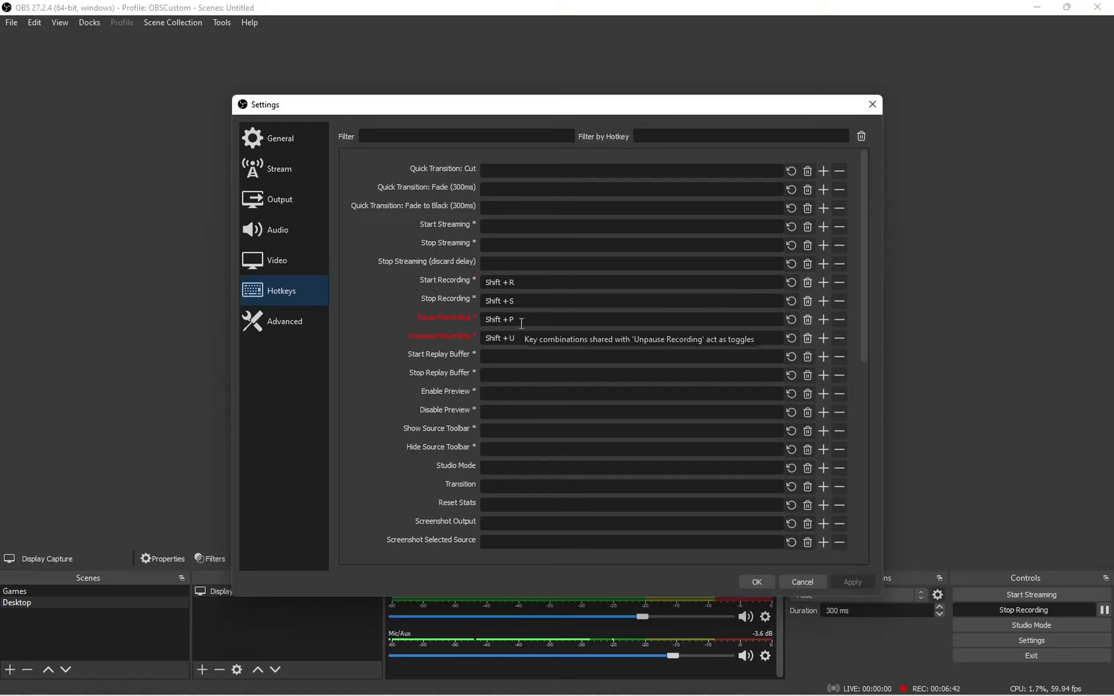
{"action": "mouse_move", "coordinate": [521, 335]}
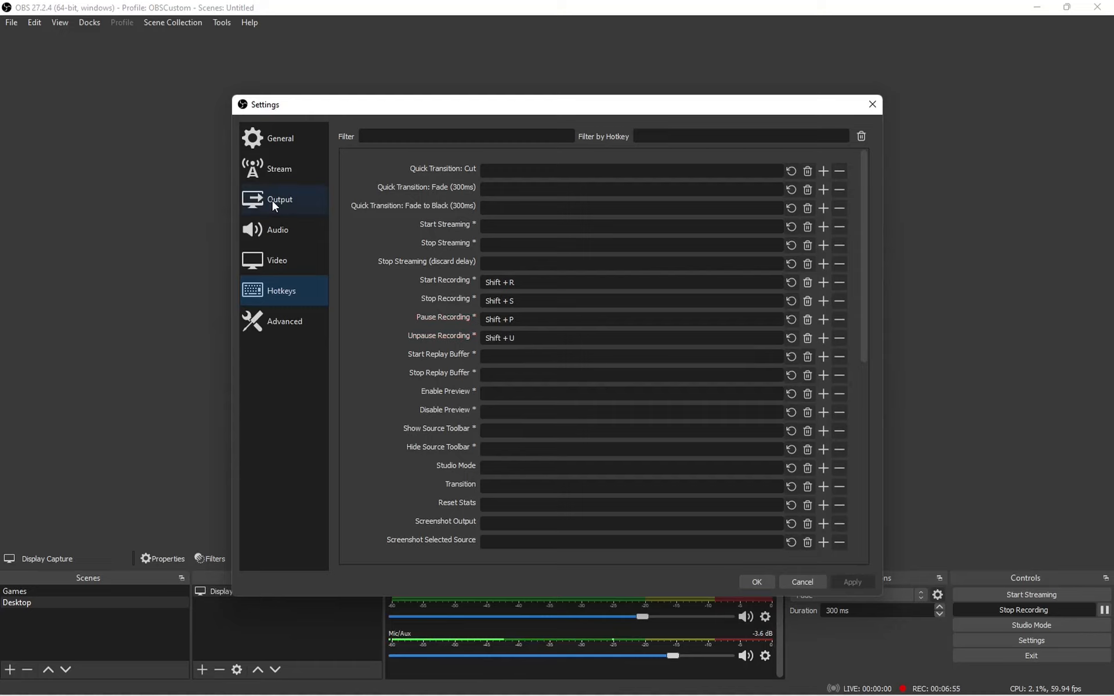
- Review Output recording settings: mkv, NVENC H.264, CQP level 14, Max Quality preset
{"action": "left_click", "coordinate": [279, 200]}
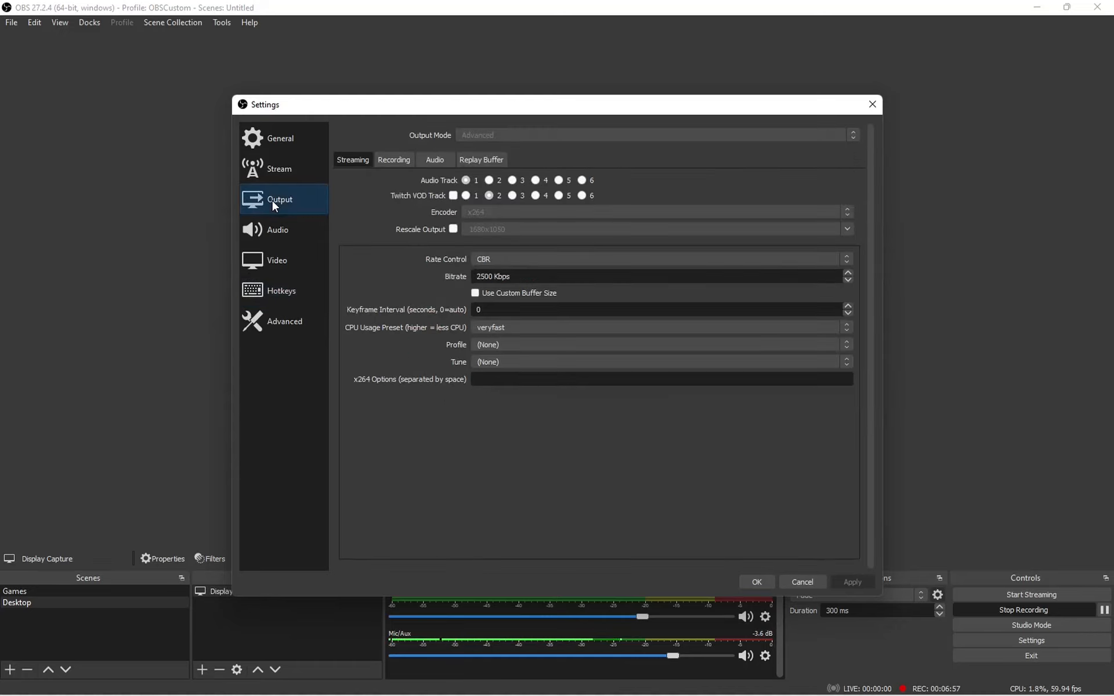
{"action": "left_click", "coordinate": [392, 159]}
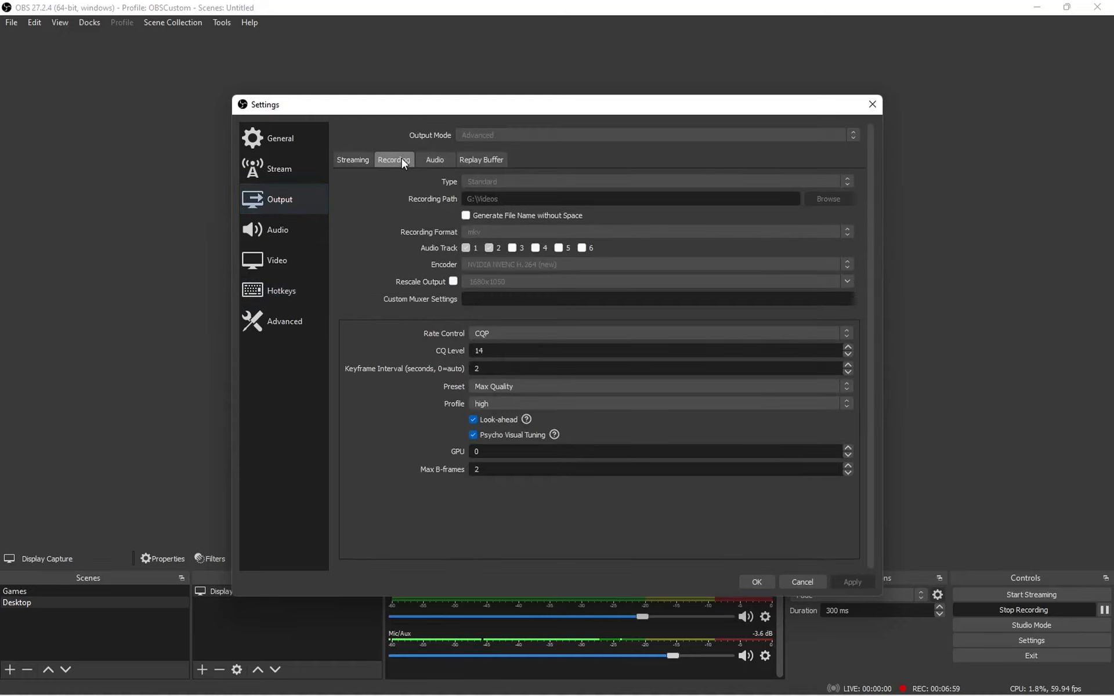
{"action": "mouse_move", "coordinate": [678, 227]}
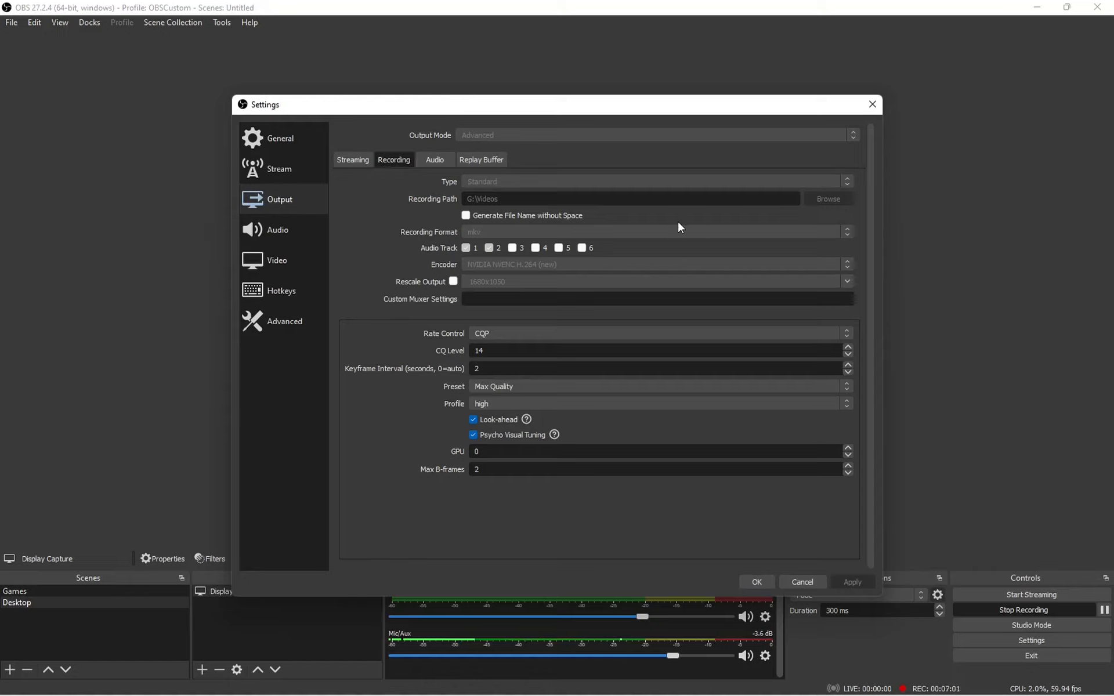
{"action": "mouse_move", "coordinate": [512, 199]}
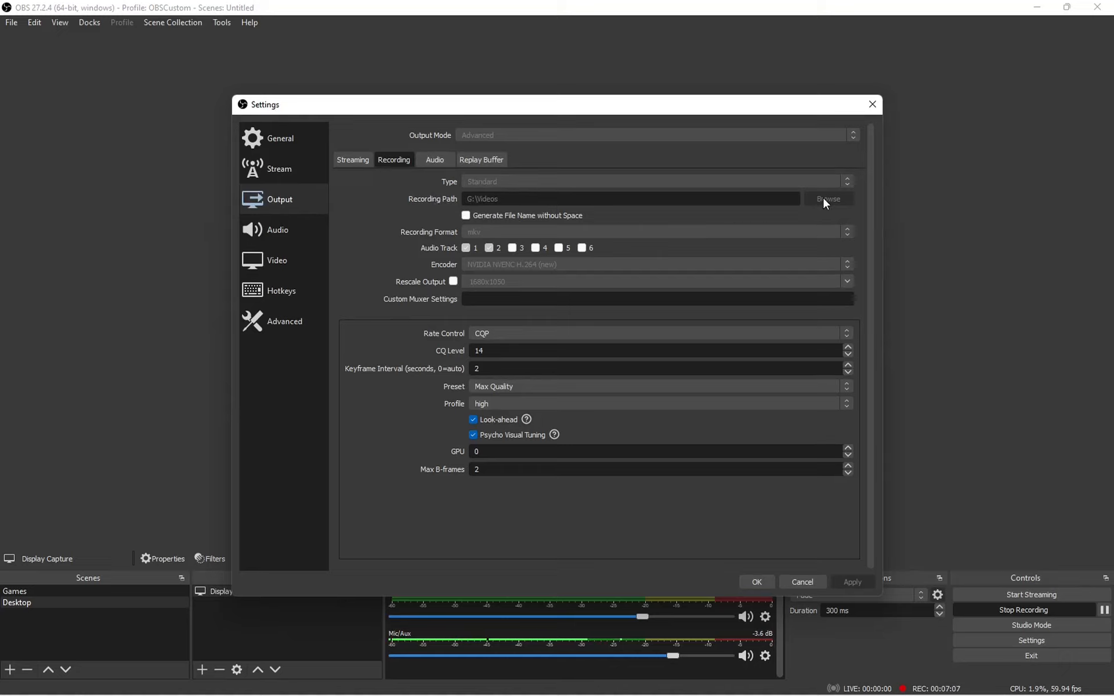
{"action": "mouse_move", "coordinate": [528, 231]}
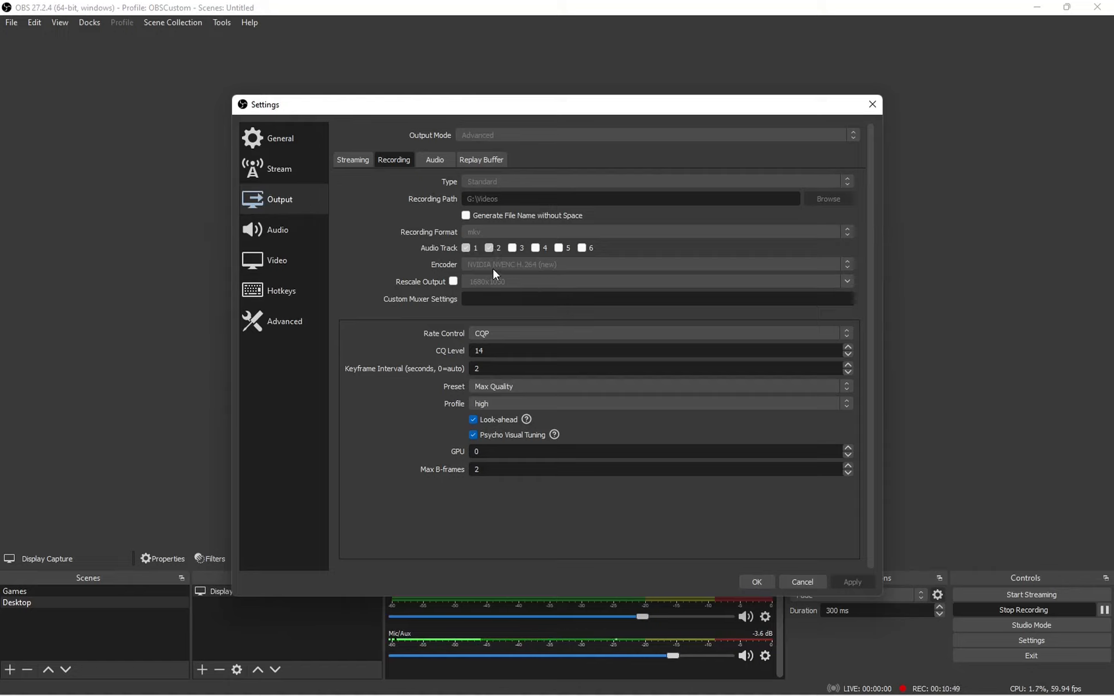
{"action": "mouse_move", "coordinate": [517, 286]}
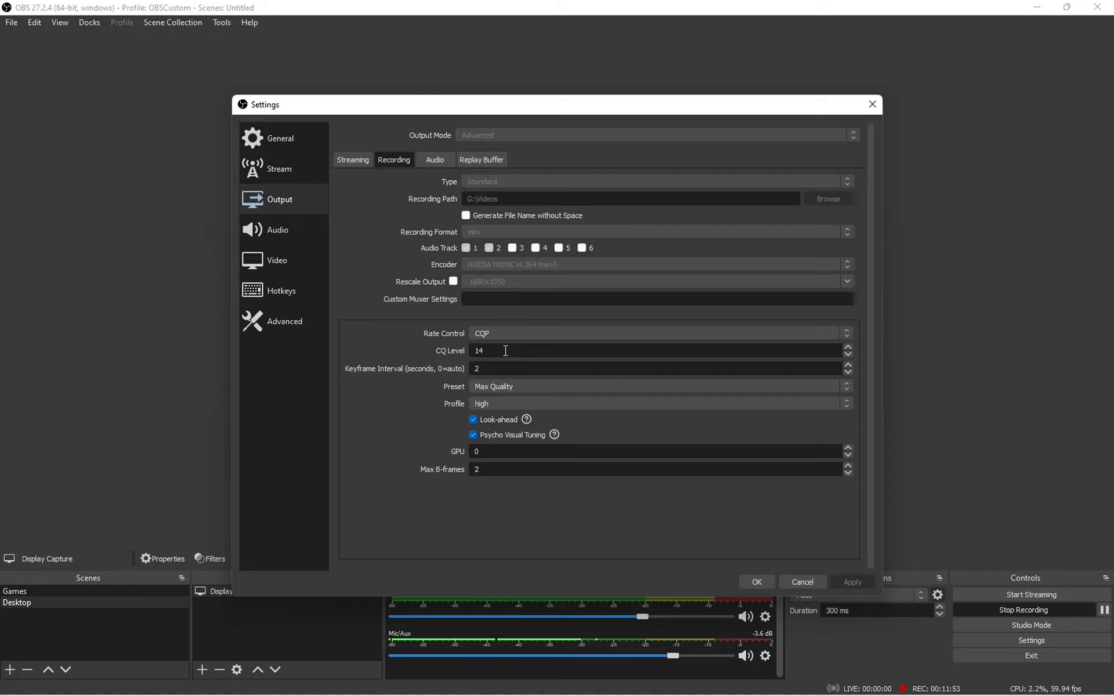
{"action": "mouse_move", "coordinate": [504, 350]}
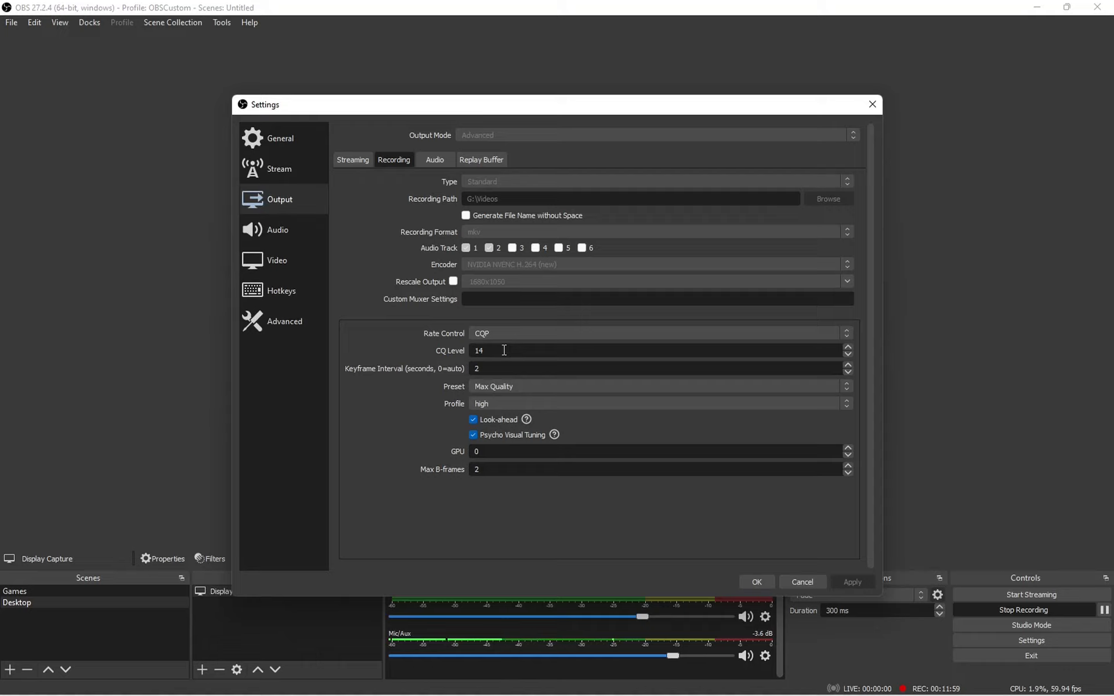
{"action": "mouse_move", "coordinate": [380, 377]}
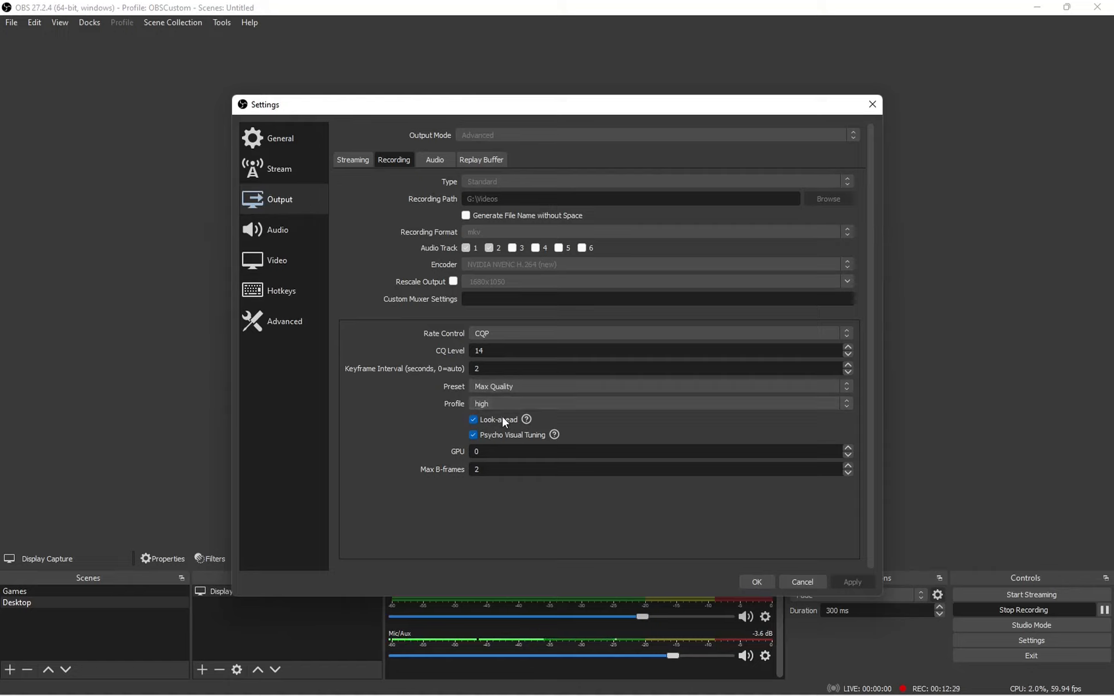
{"action": "mouse_move", "coordinate": [542, 523]}
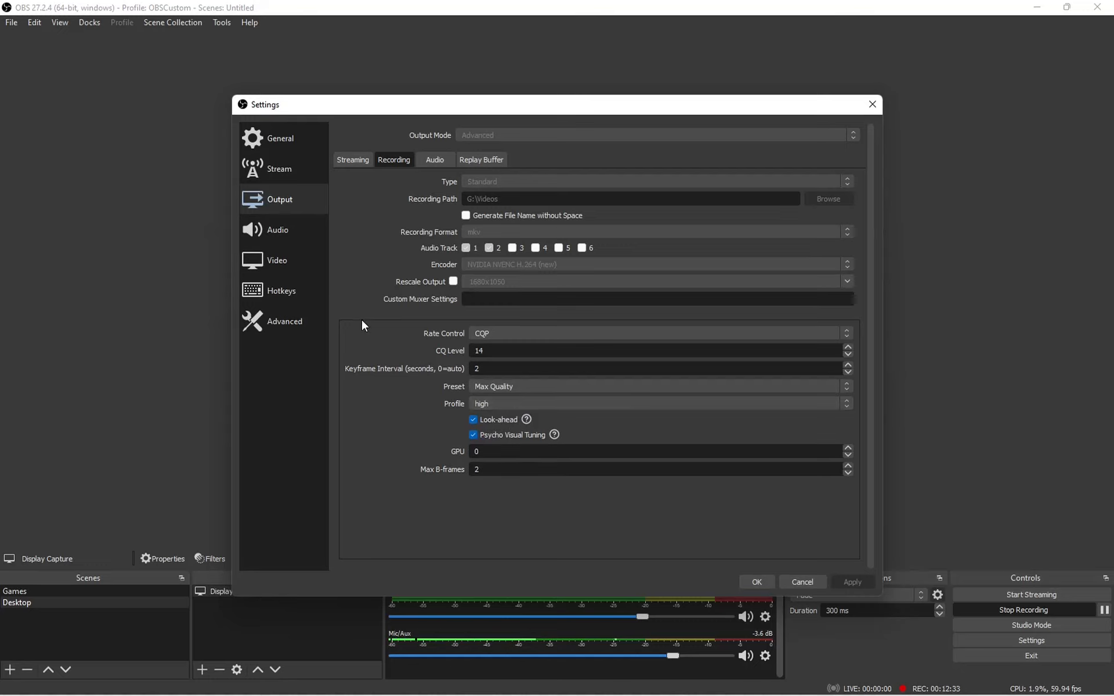
{"action": "left_click", "coordinate": [277, 230]}
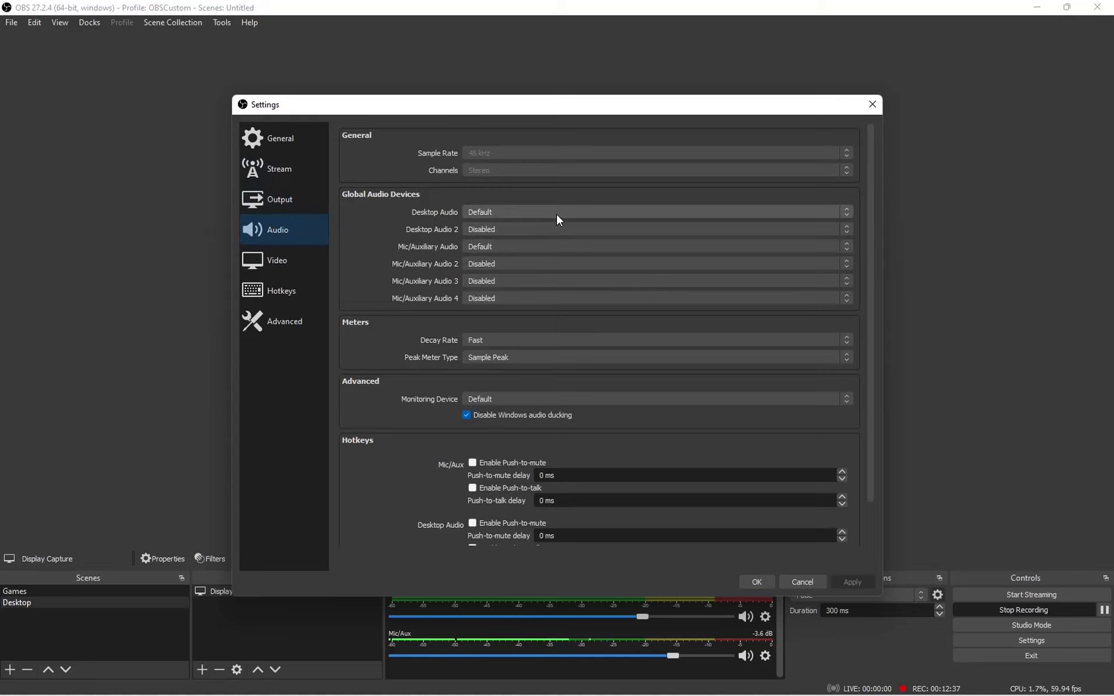
- Check output audio track bitrates (320 for Tracks 1–2, 160 for 3–6), then return to Audio
{"action": "left_click", "coordinate": [279, 199]}
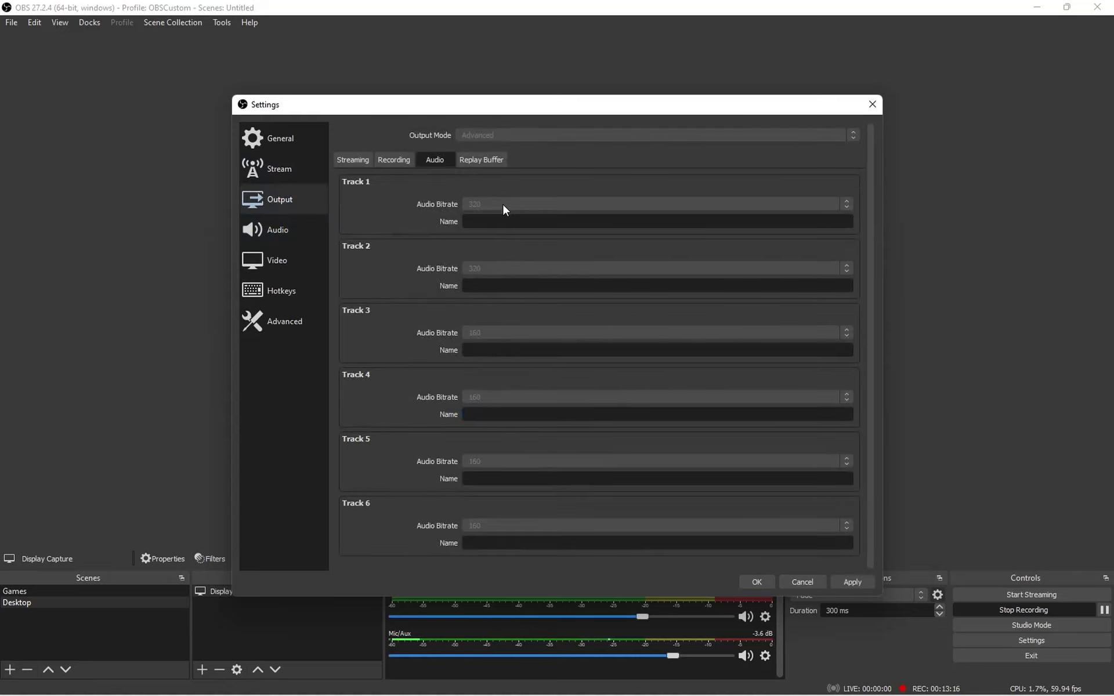
{"action": "mouse_move", "coordinate": [493, 270]}
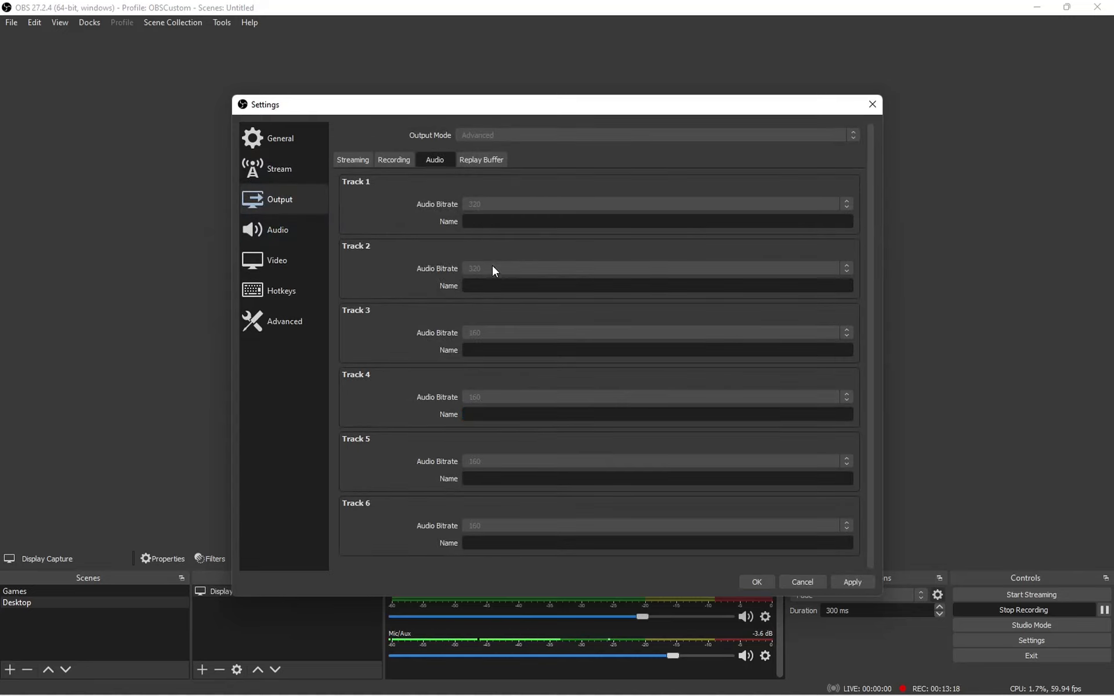
{"action": "mouse_move", "coordinate": [513, 251]}
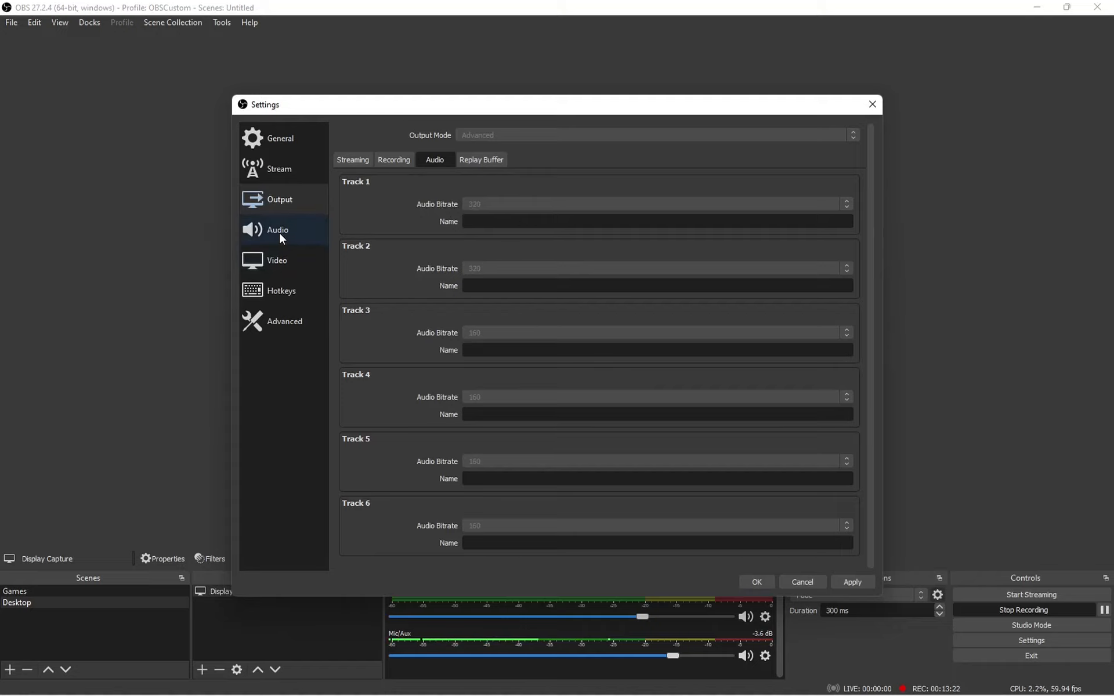
{"action": "left_click", "coordinate": [277, 229]}
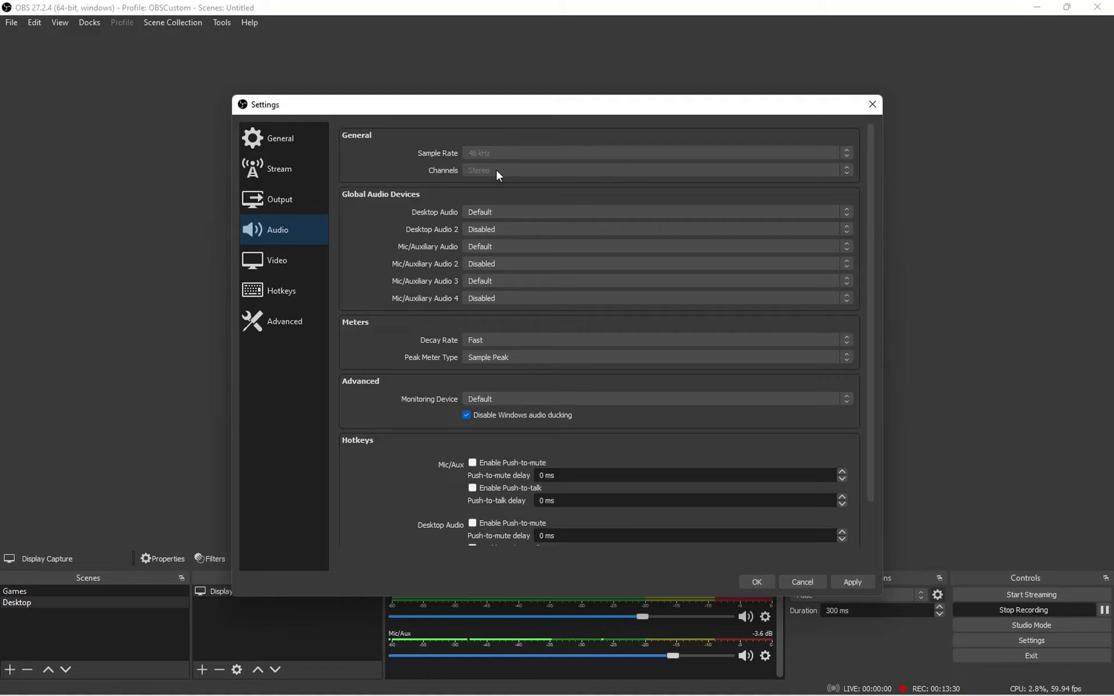
{"action": "mouse_move", "coordinate": [287, 267]}
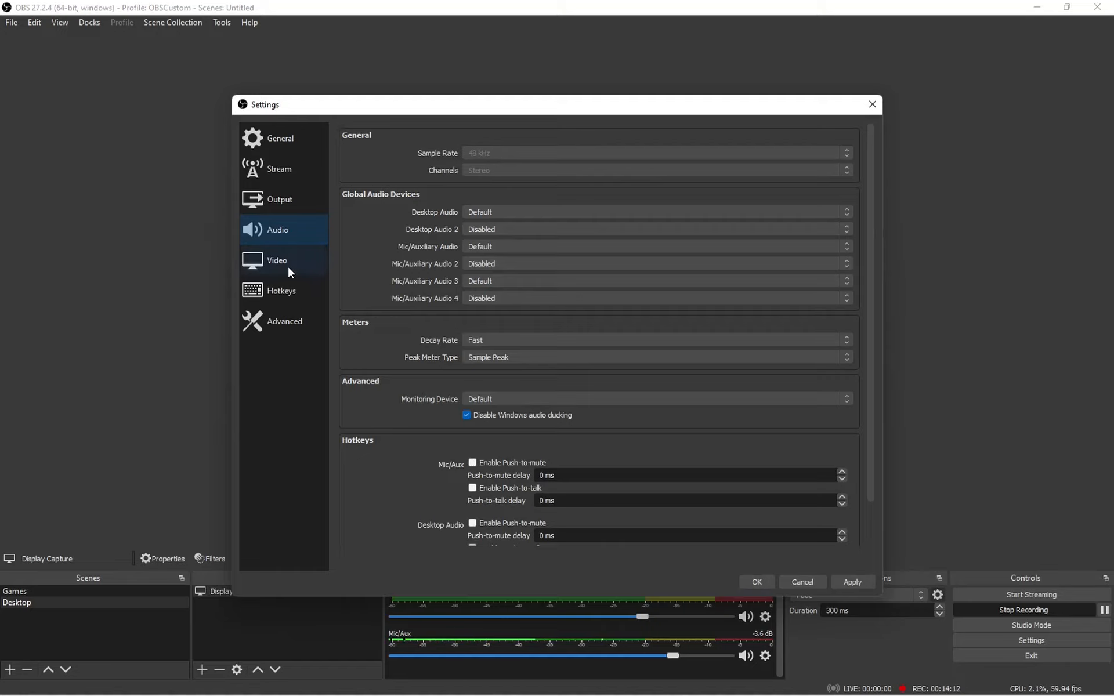
- Review the Desktop Audio and Mic/Auxiliary devices, then move to the Video page
{"action": "left_click", "coordinate": [276, 260]}
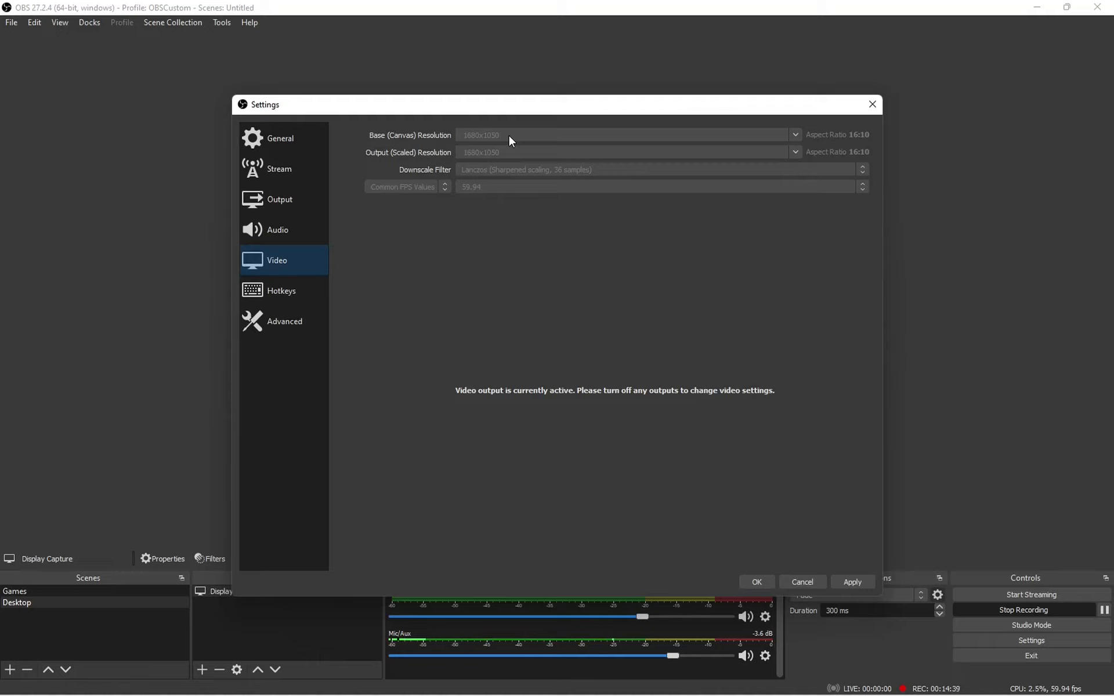
{"action": "mouse_move", "coordinate": [531, 160]}
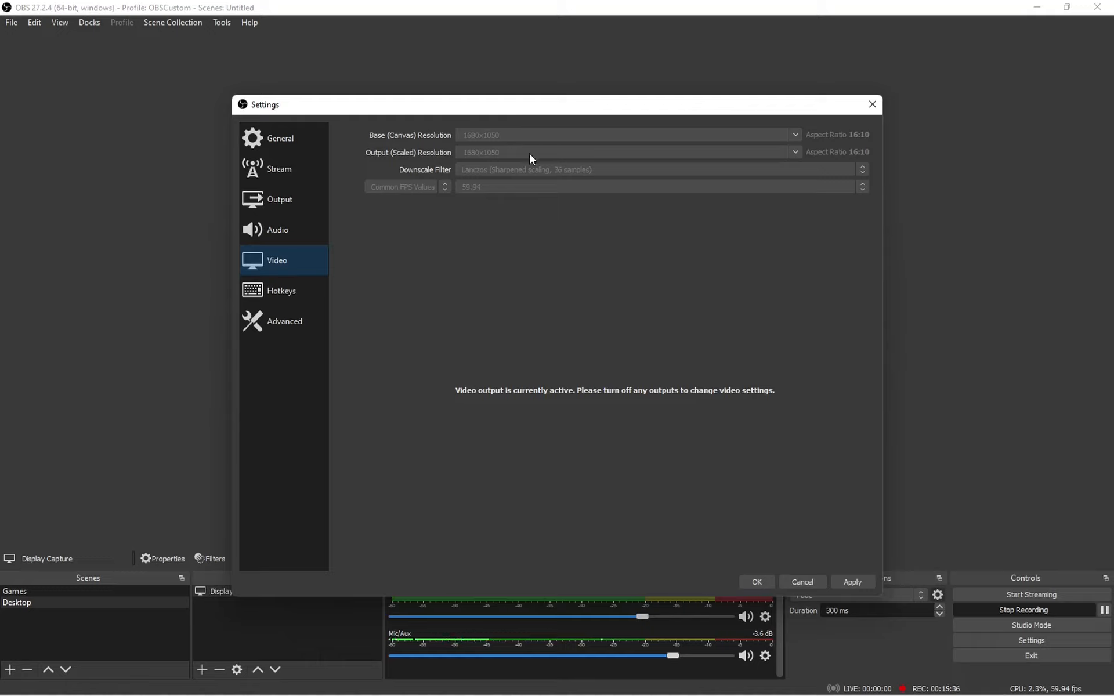
{"action": "mouse_move", "coordinate": [843, 182]}
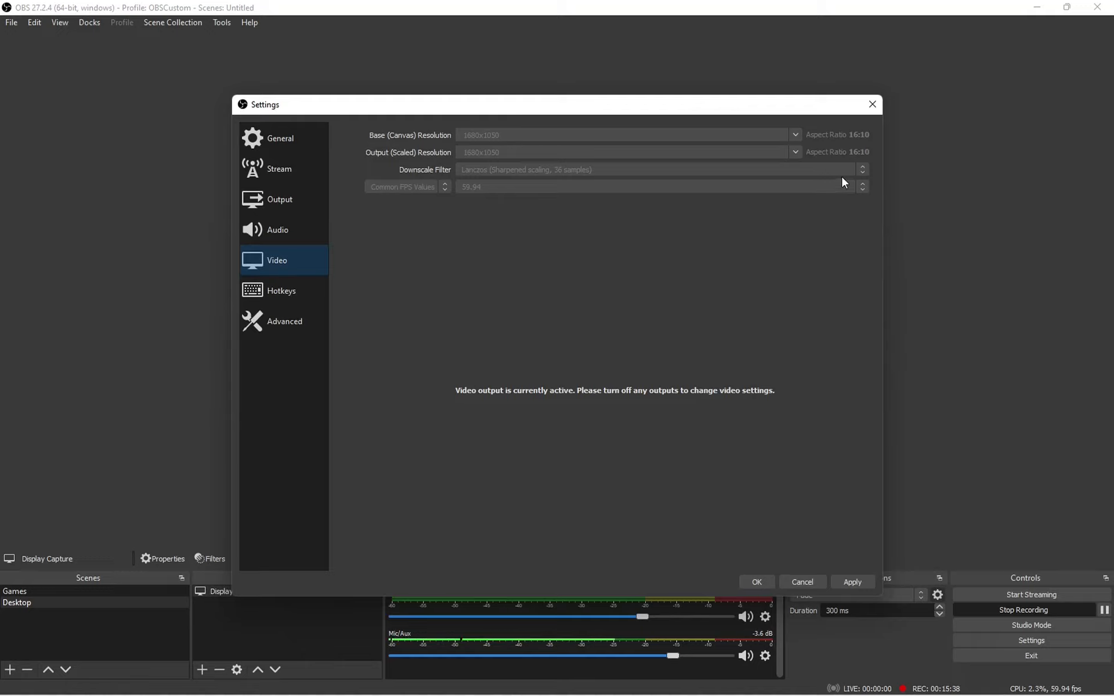
{"action": "mouse_move", "coordinate": [786, 161]}
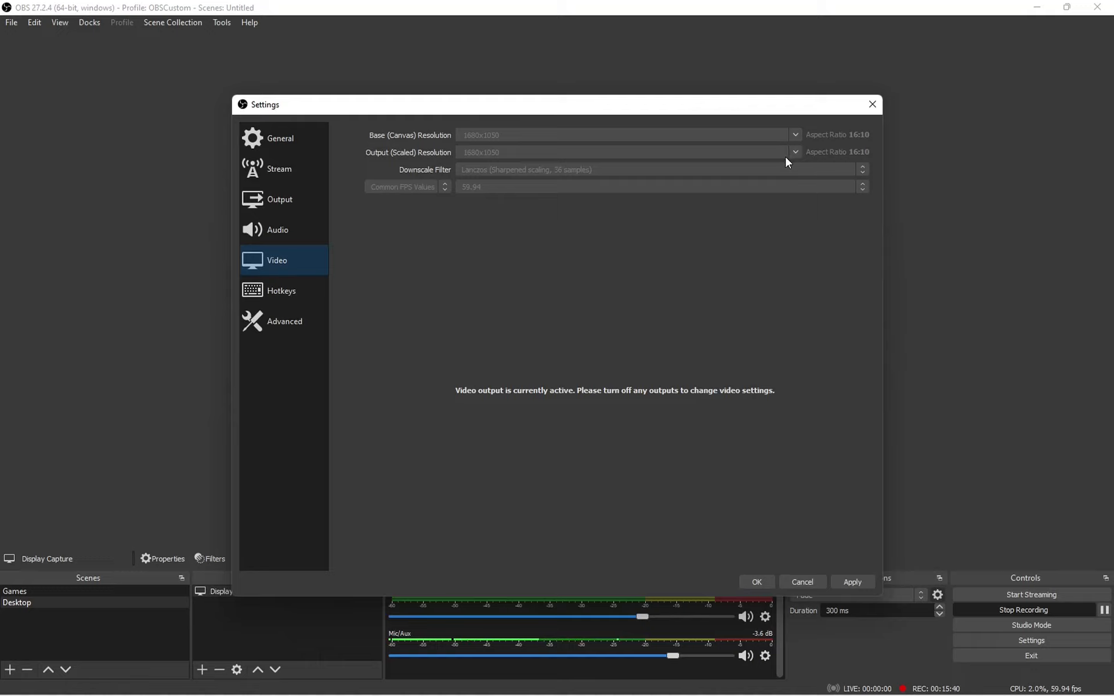
{"action": "mouse_move", "coordinate": [717, 165]}
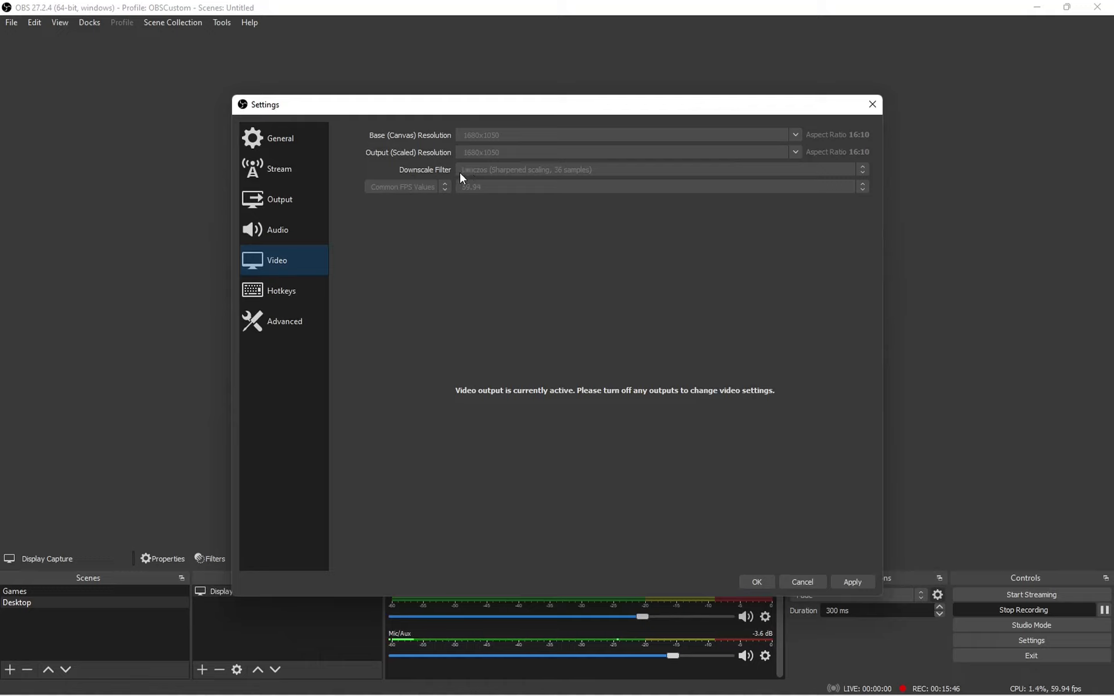
{"action": "mouse_move", "coordinate": [512, 196]}
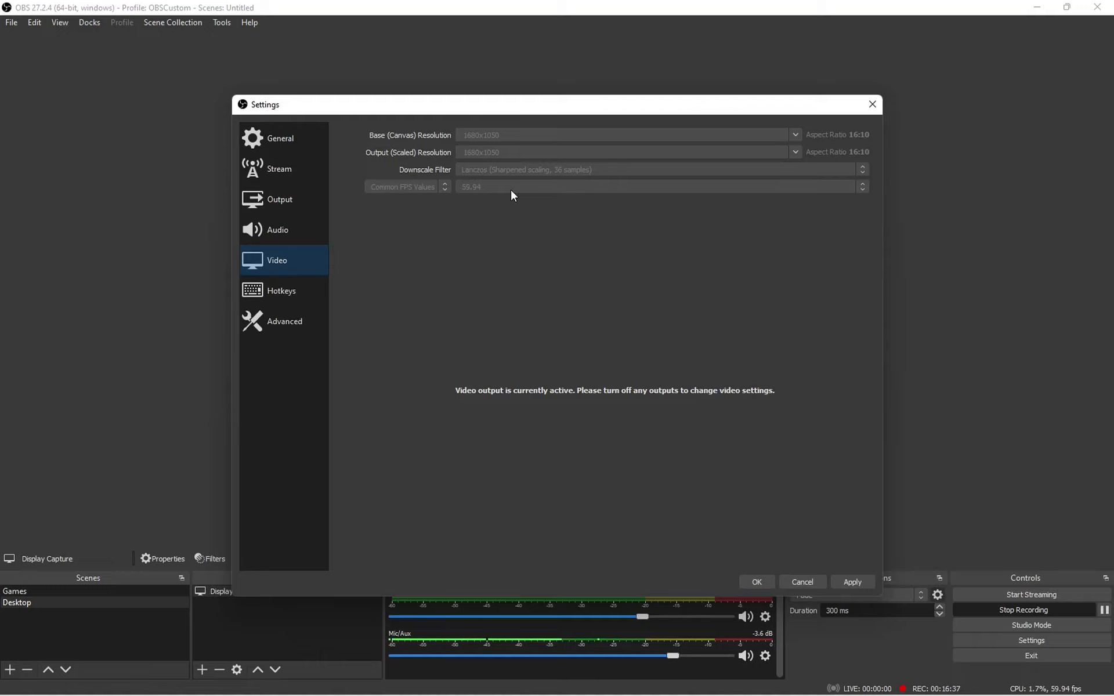
{"action": "mouse_move", "coordinate": [466, 190]}
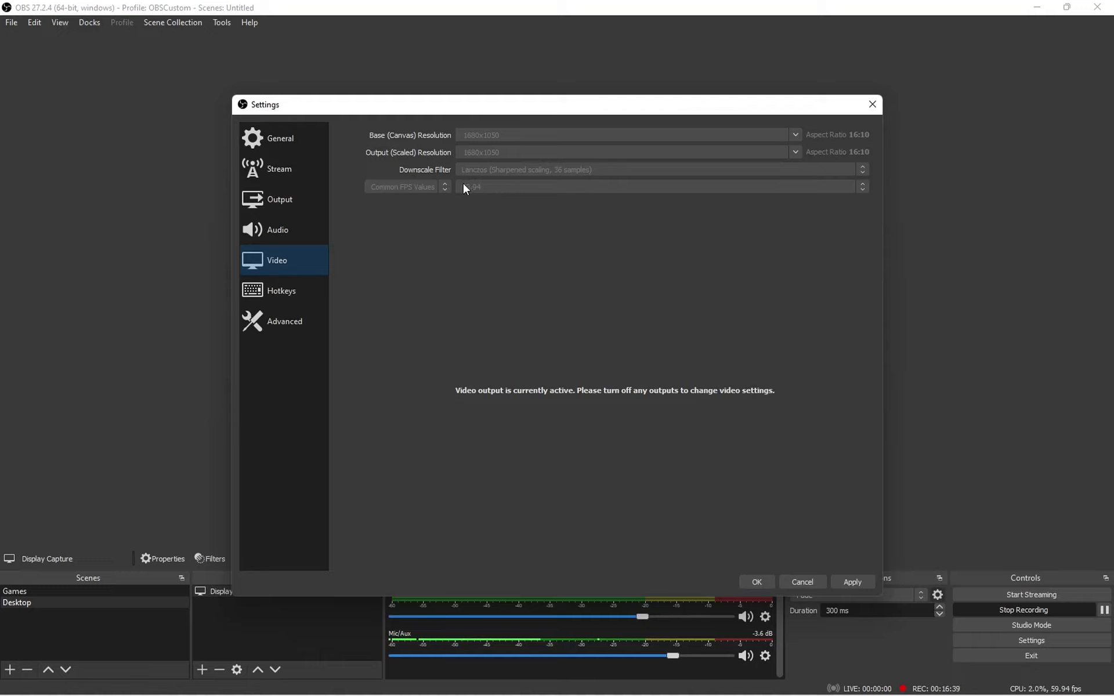
{"action": "mouse_move", "coordinate": [493, 197]}
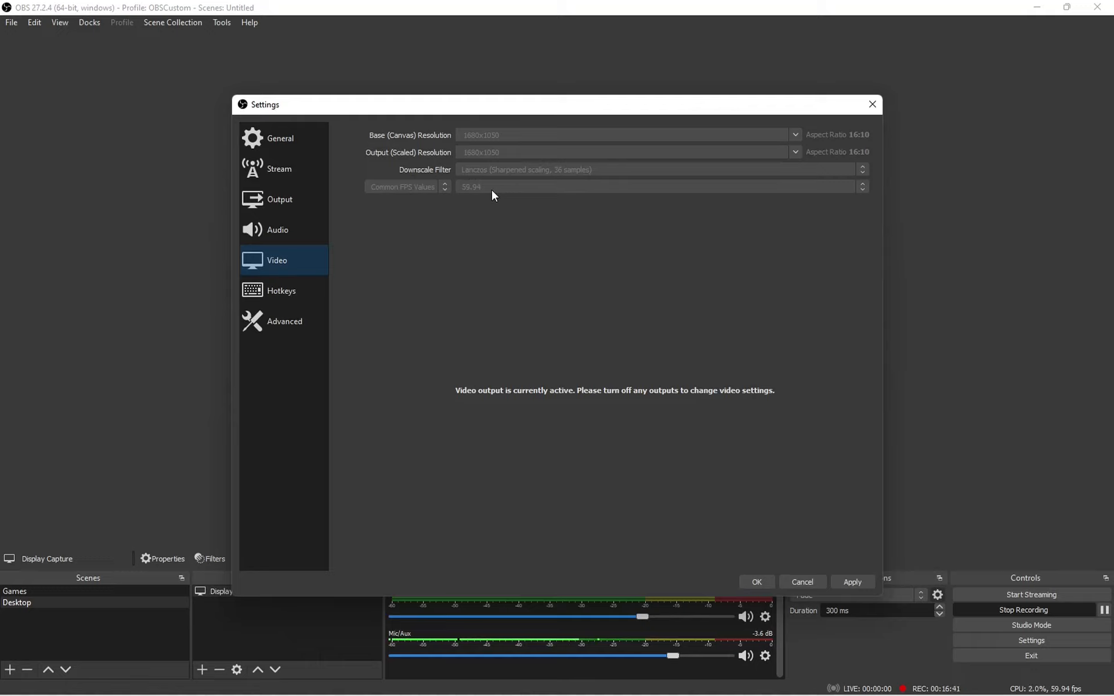
{"action": "mouse_move", "coordinate": [487, 197]}
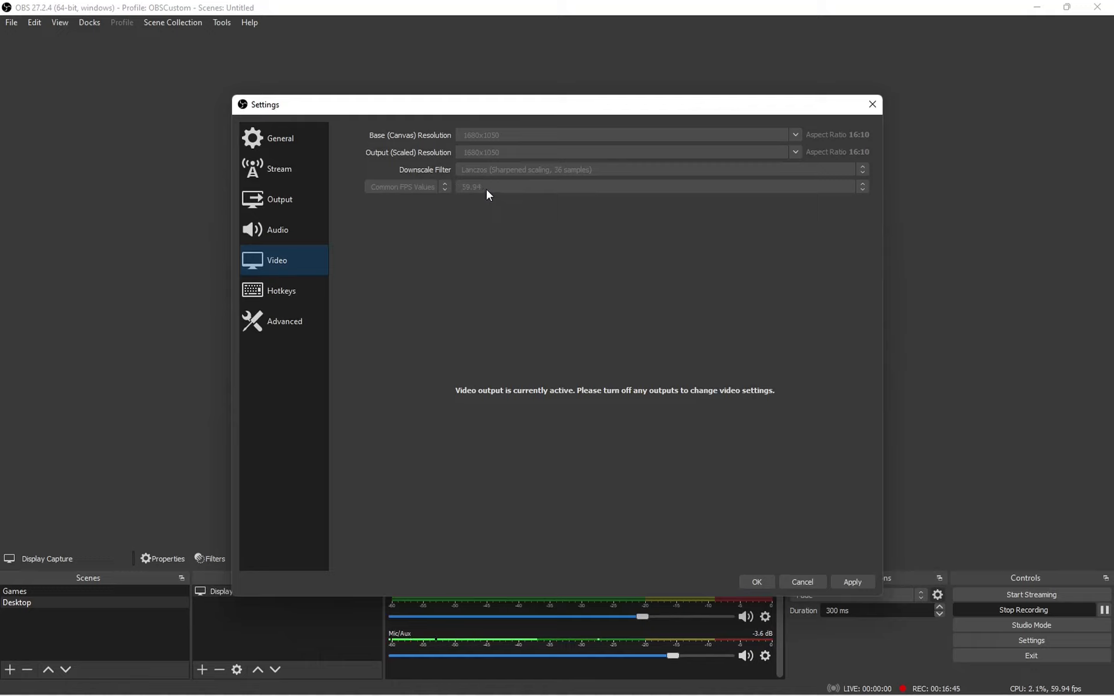
{"action": "mouse_move", "coordinate": [500, 206]}
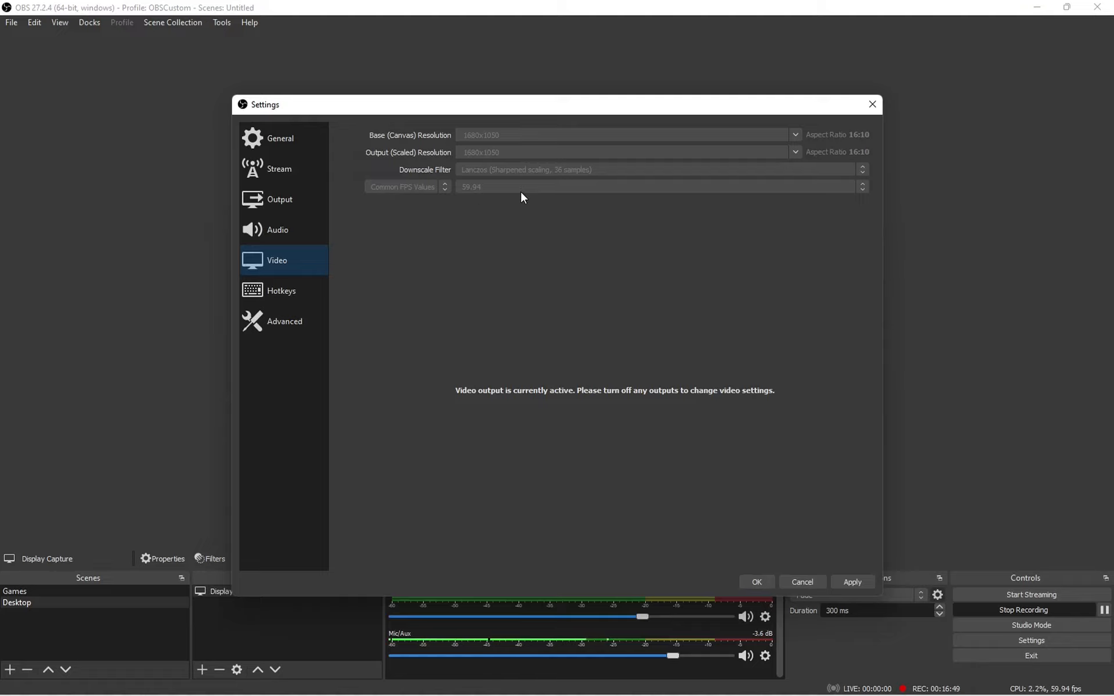
- Show the Advanced page: Normal priority, Direct3D 11 renderer, NV12 color format
{"action": "left_click", "coordinate": [284, 320]}
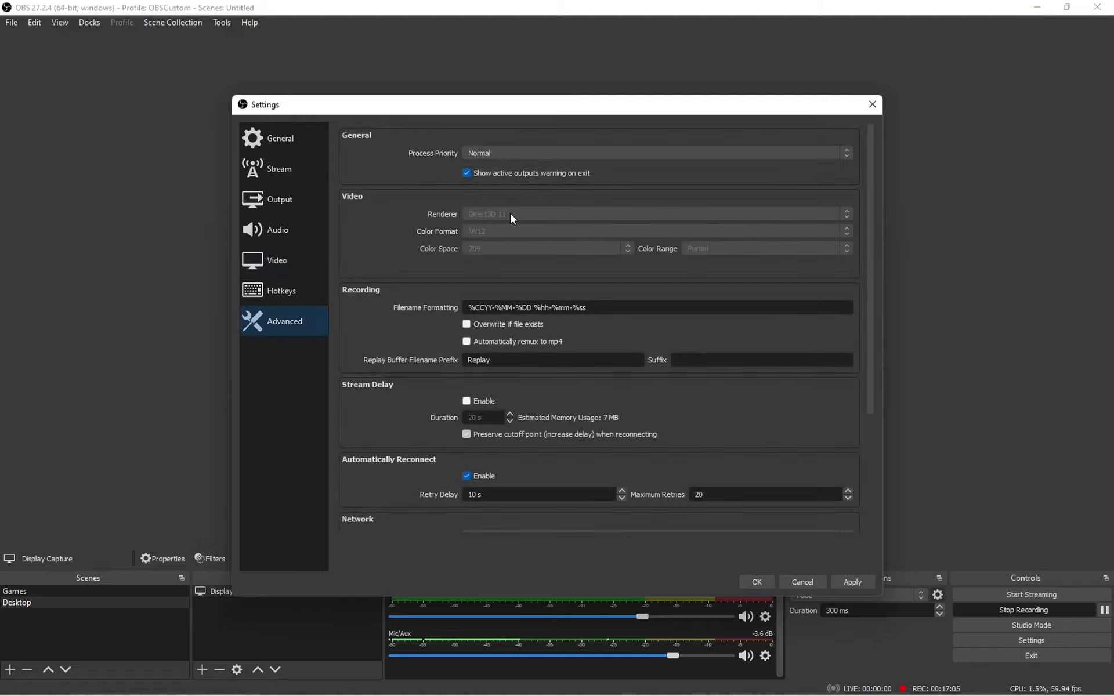
{"action": "mouse_move", "coordinate": [517, 219]}
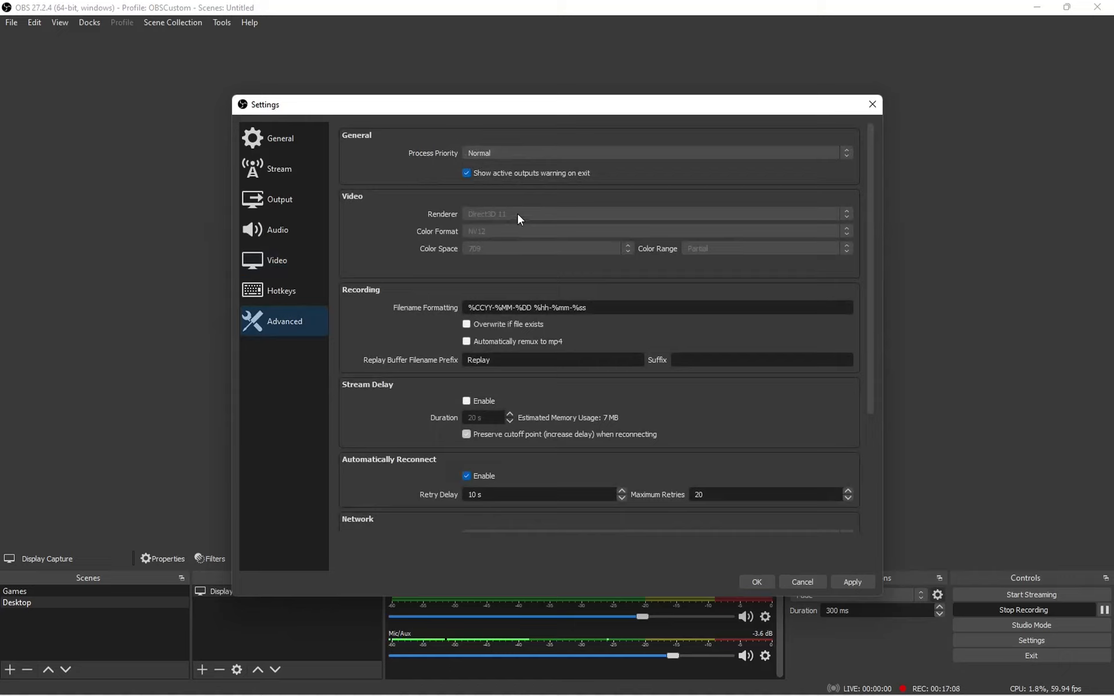
{"action": "mouse_move", "coordinate": [714, 255]}
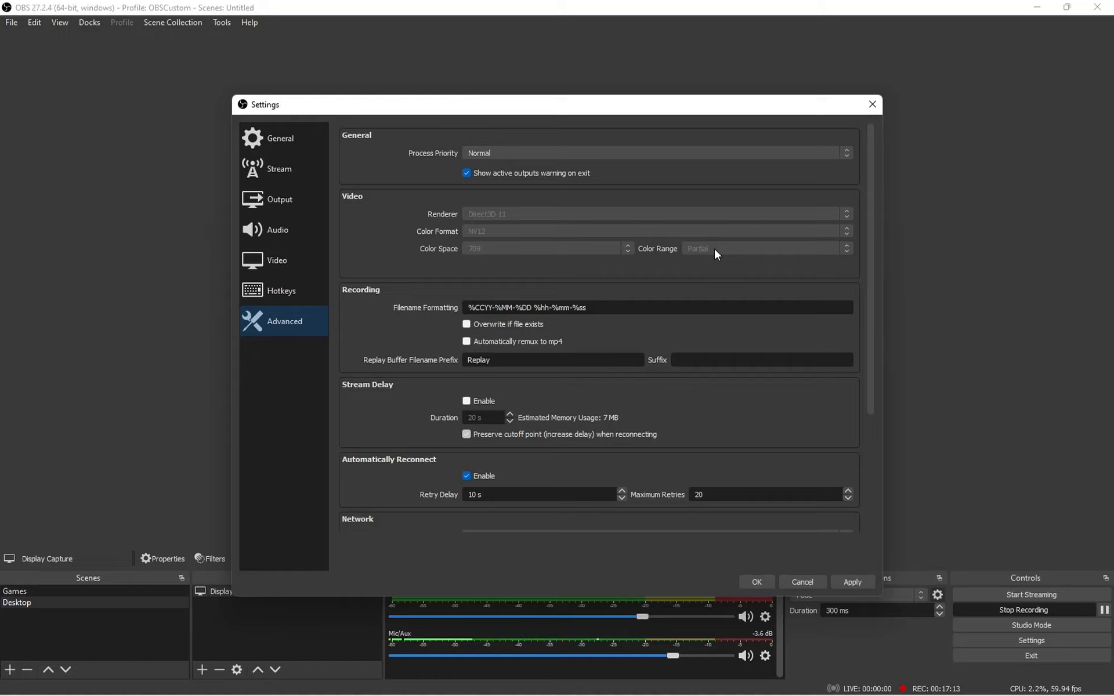
{"action": "mouse_move", "coordinate": [707, 250]}
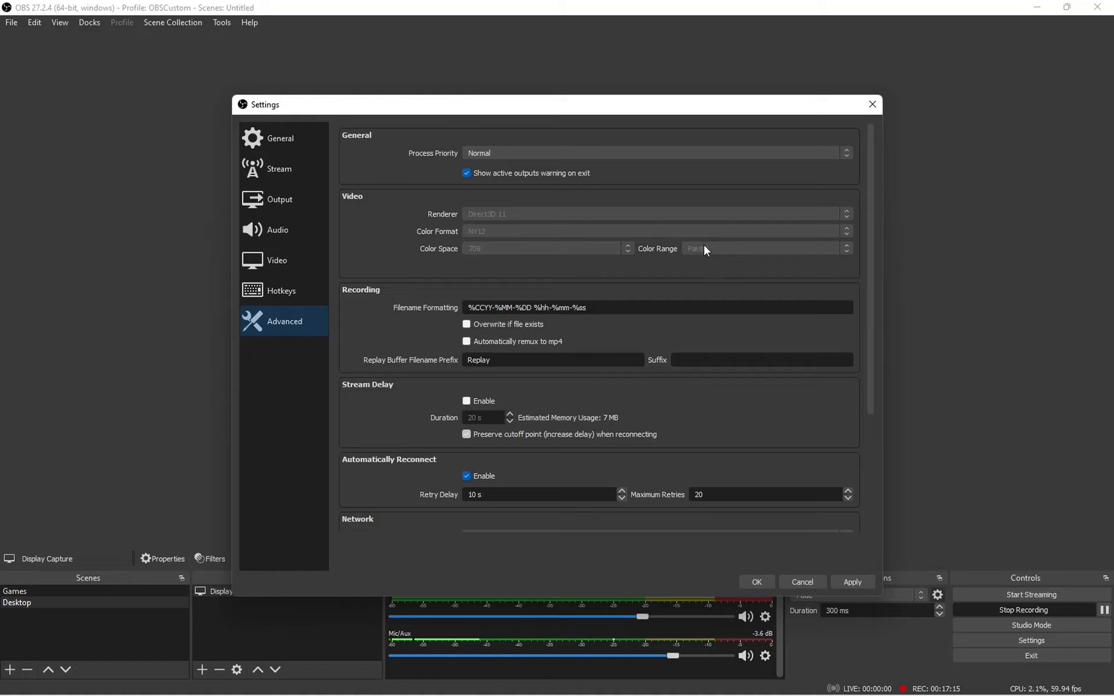
{"action": "mouse_move", "coordinate": [714, 256]}
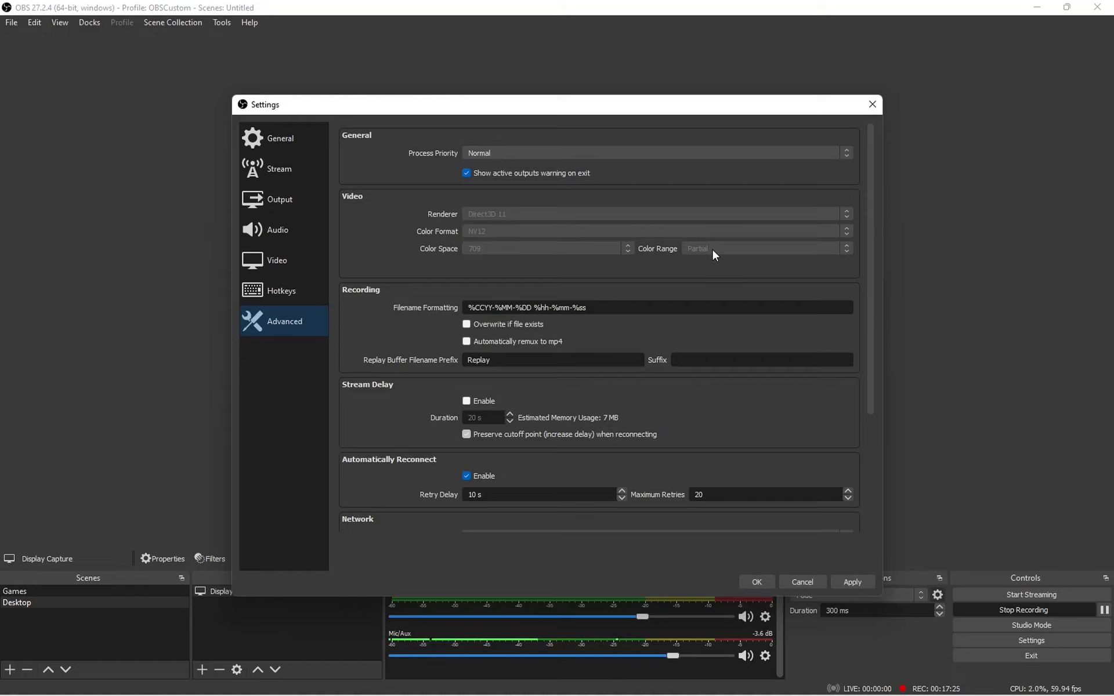
{"action": "mouse_move", "coordinate": [737, 256]}
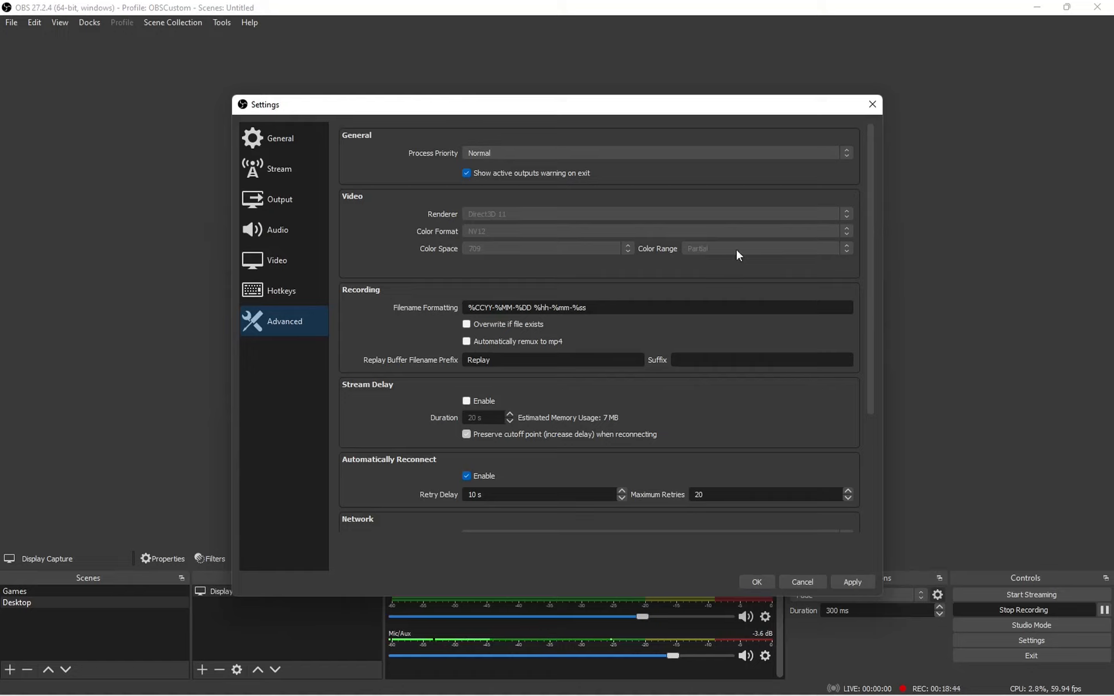
{"action": "mouse_move", "coordinate": [736, 259]}
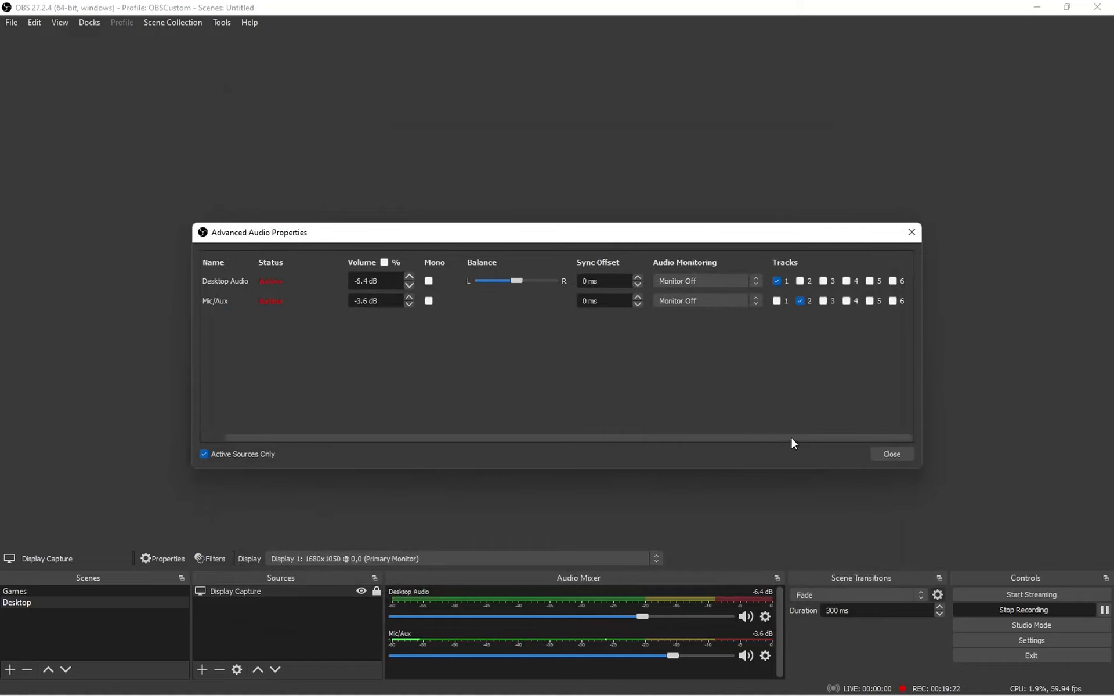
{"action": "mouse_move", "coordinate": [231, 311]}
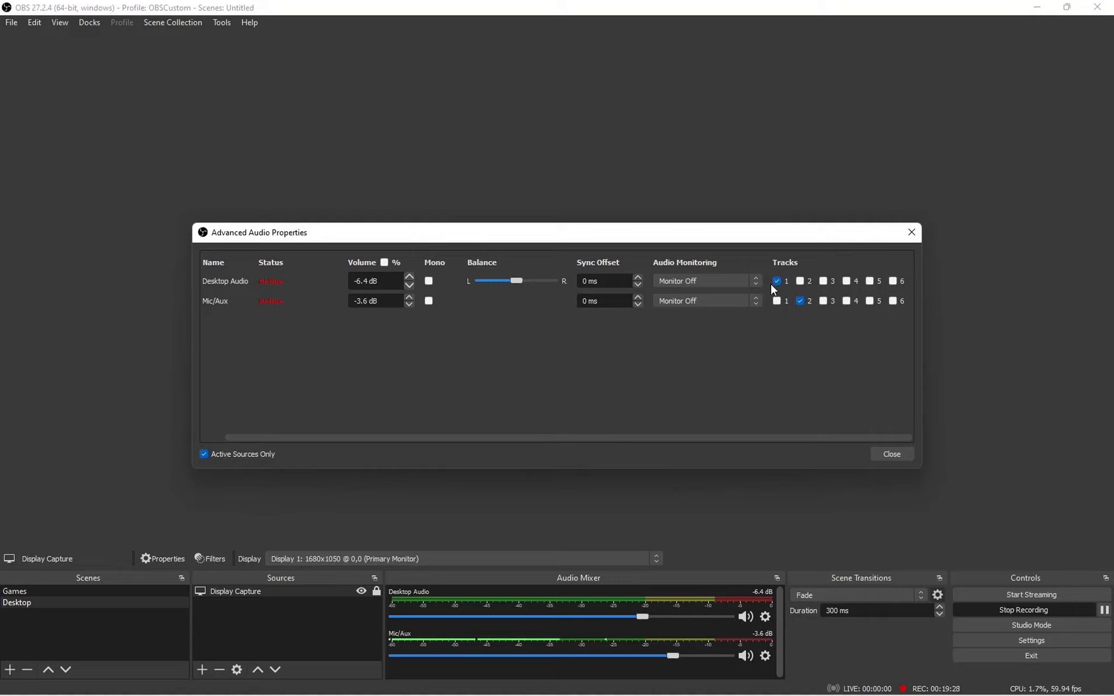
{"action": "mouse_move", "coordinate": [900, 311]}
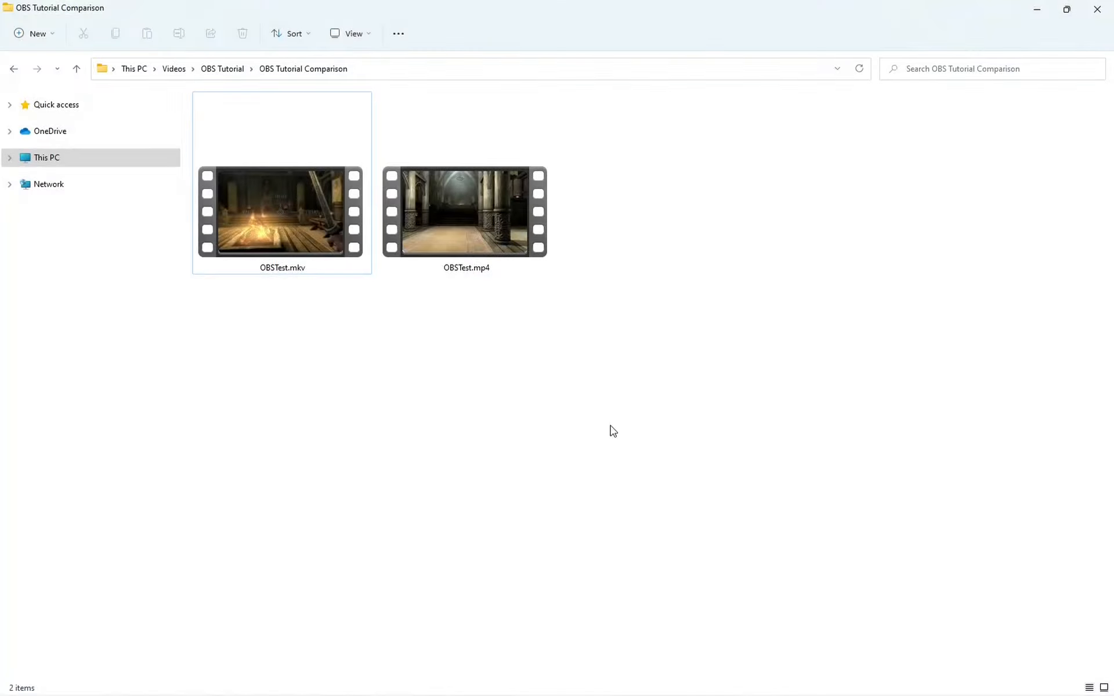
- Select OBSTest.mkv to view its MKV type, size and one-minute length
{"action": "left_click", "coordinate": [281, 213]}
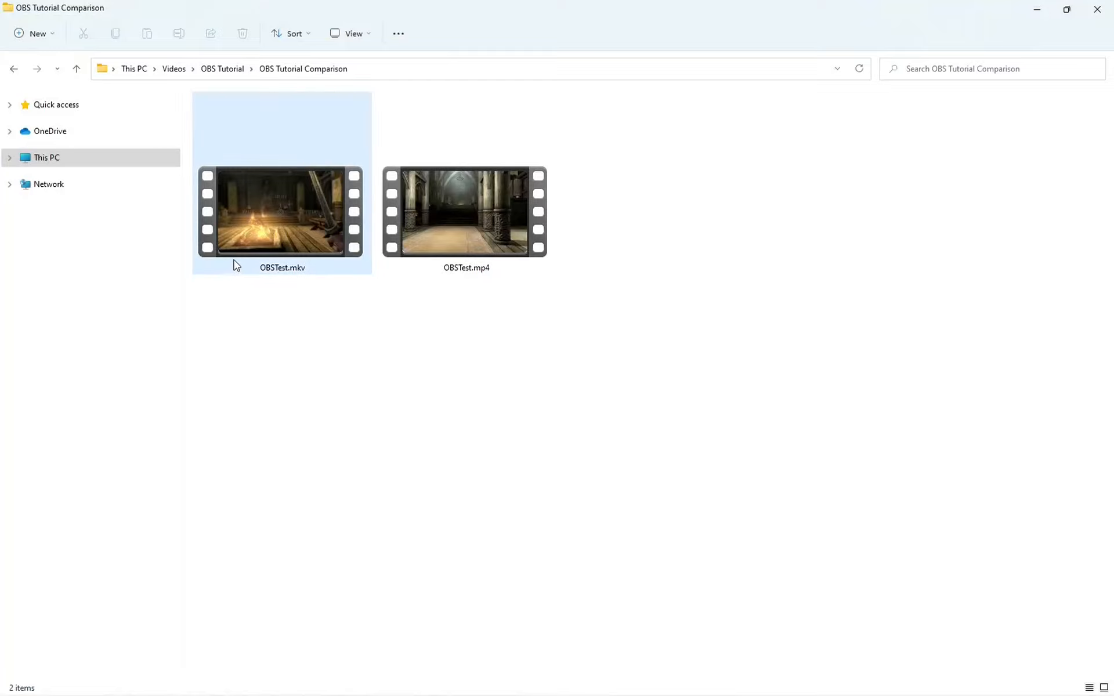
{"action": "mouse_move", "coordinate": [256, 245]}
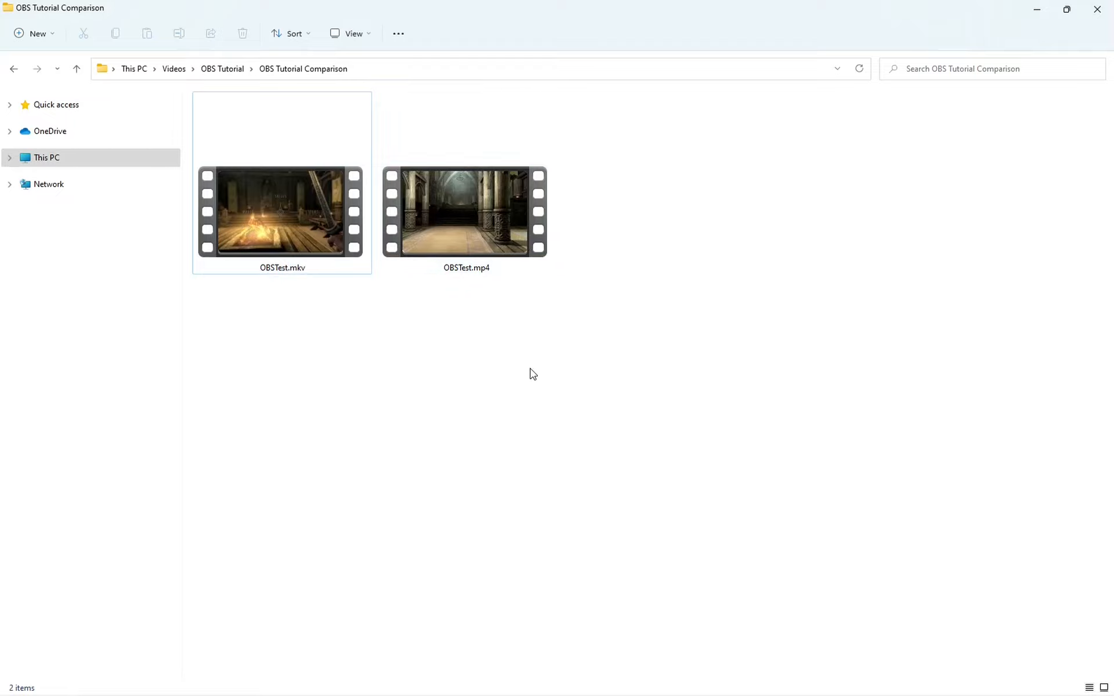
{"action": "left_click", "coordinate": [281, 212]}
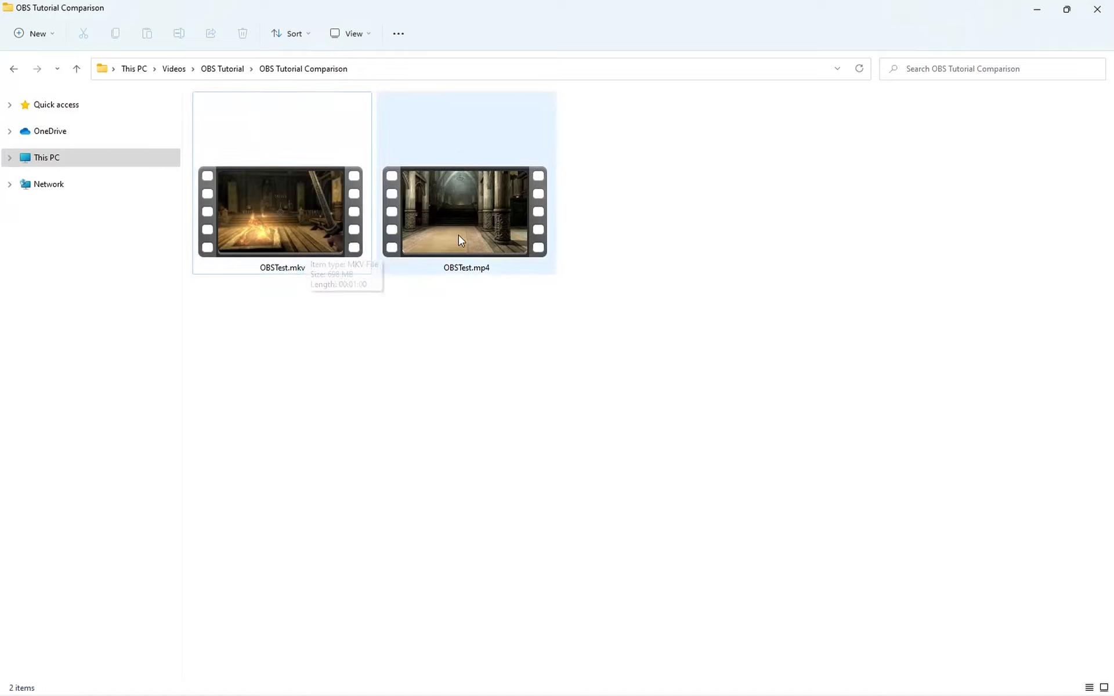
{"action": "mouse_move", "coordinate": [460, 240]}
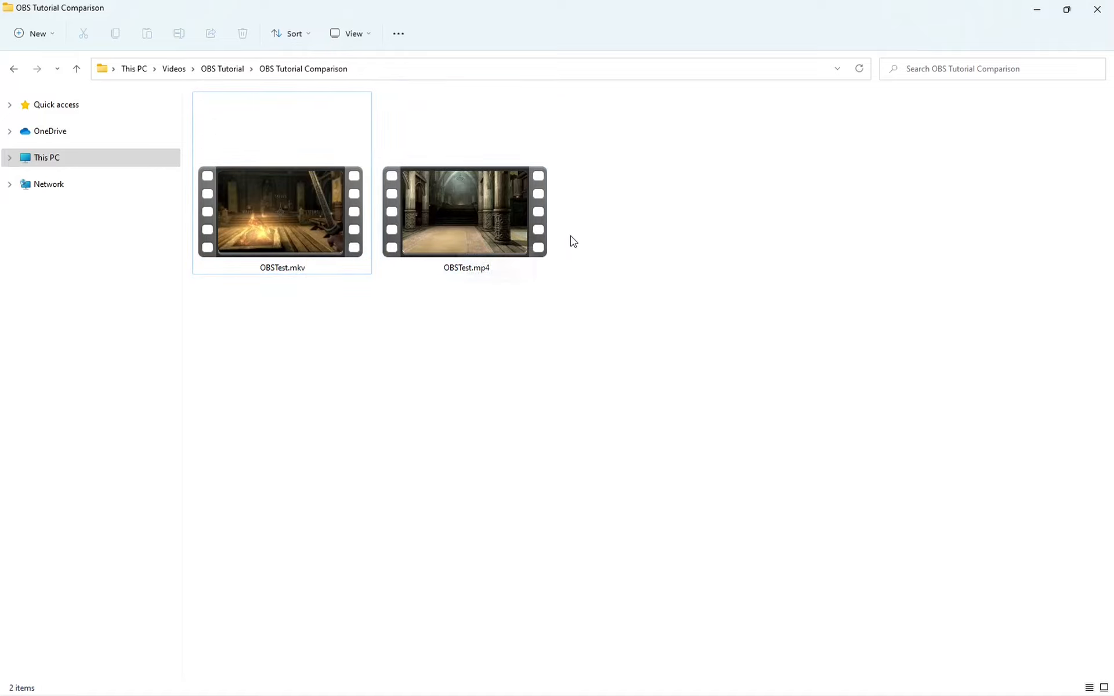
{"action": "mouse_move", "coordinate": [564, 277]}
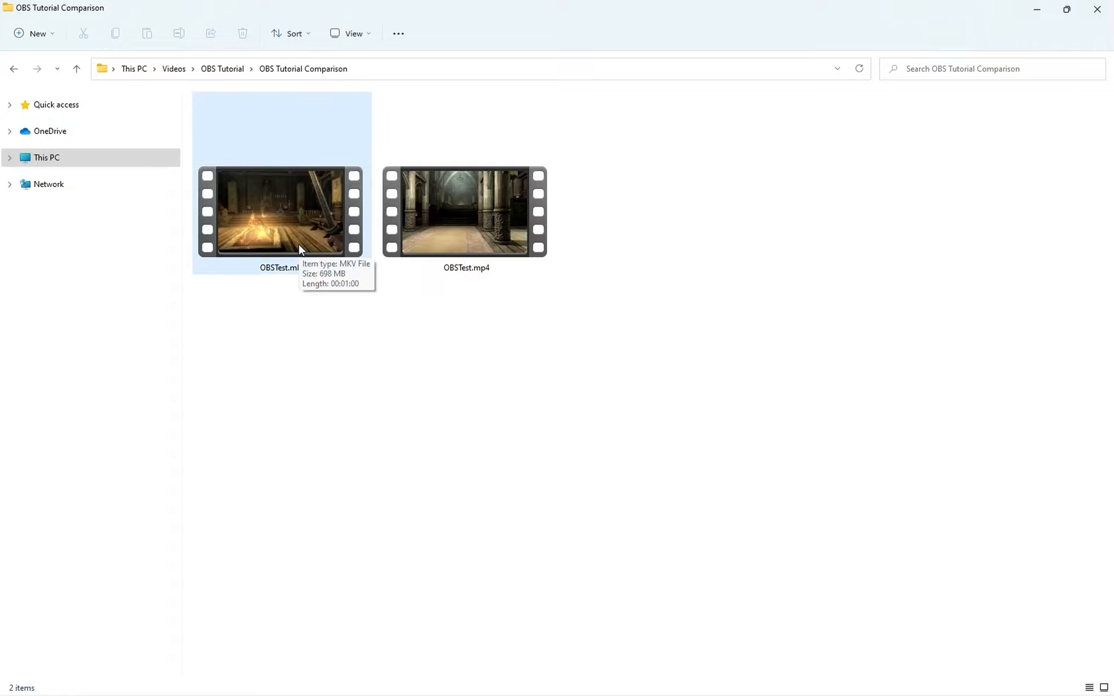
{"action": "mouse_move", "coordinate": [298, 399]}
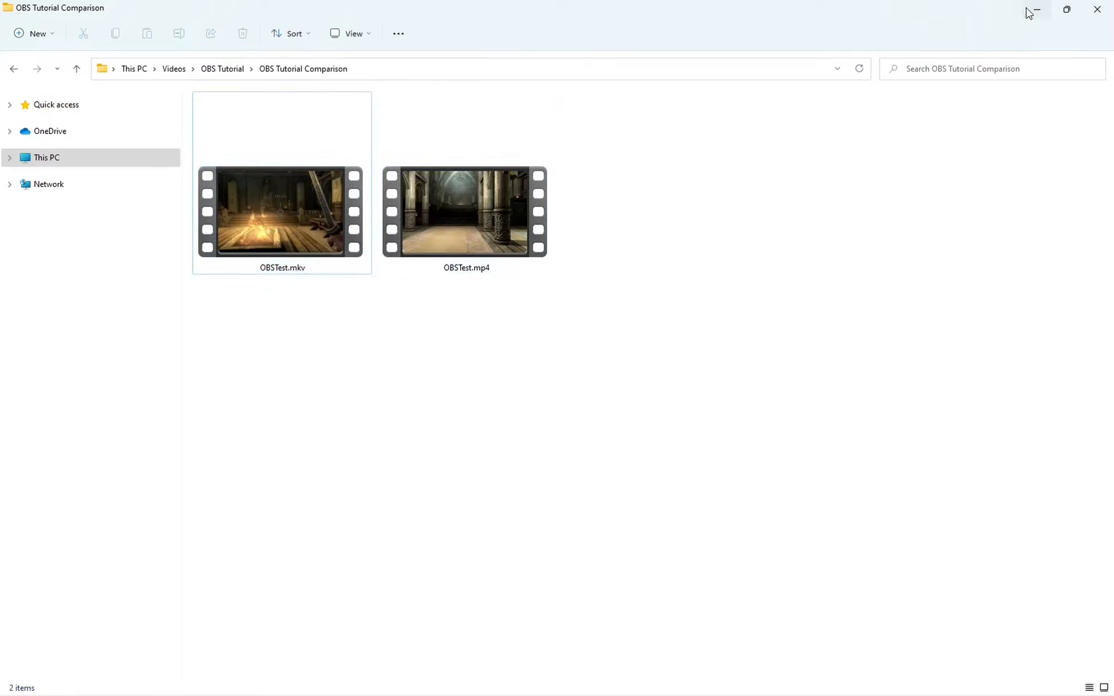
{"action": "mouse_move", "coordinate": [1035, 9]}
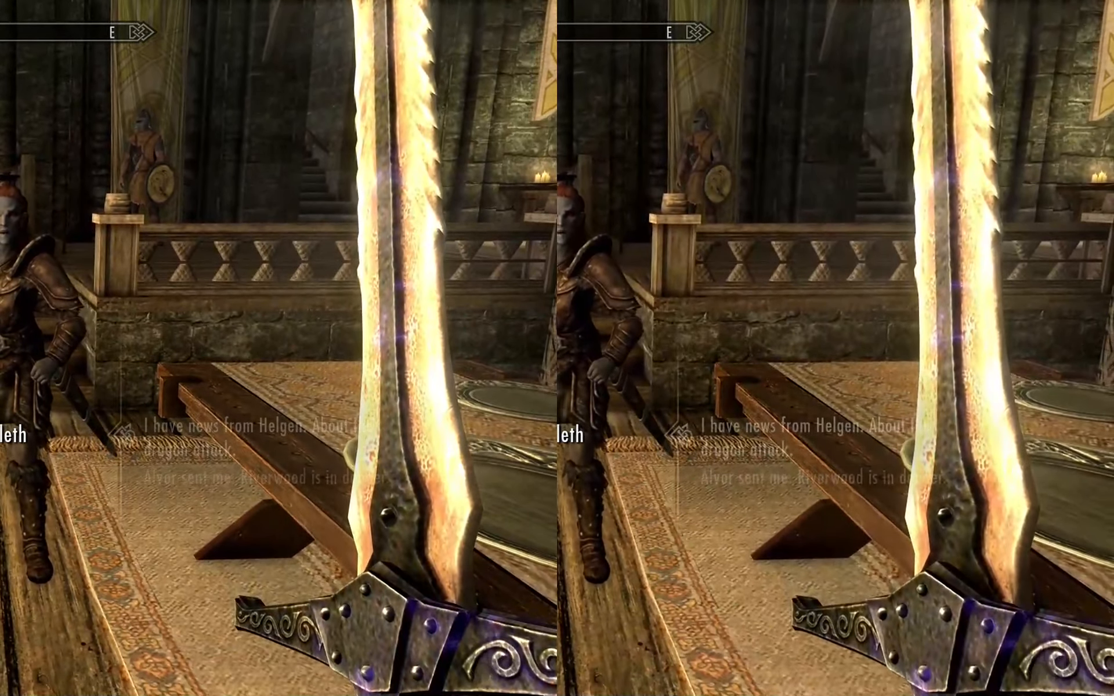
- Play the side-by-side MKV vs MP4 comparison video
{"action": "left_click", "coordinate": [284, 429]}
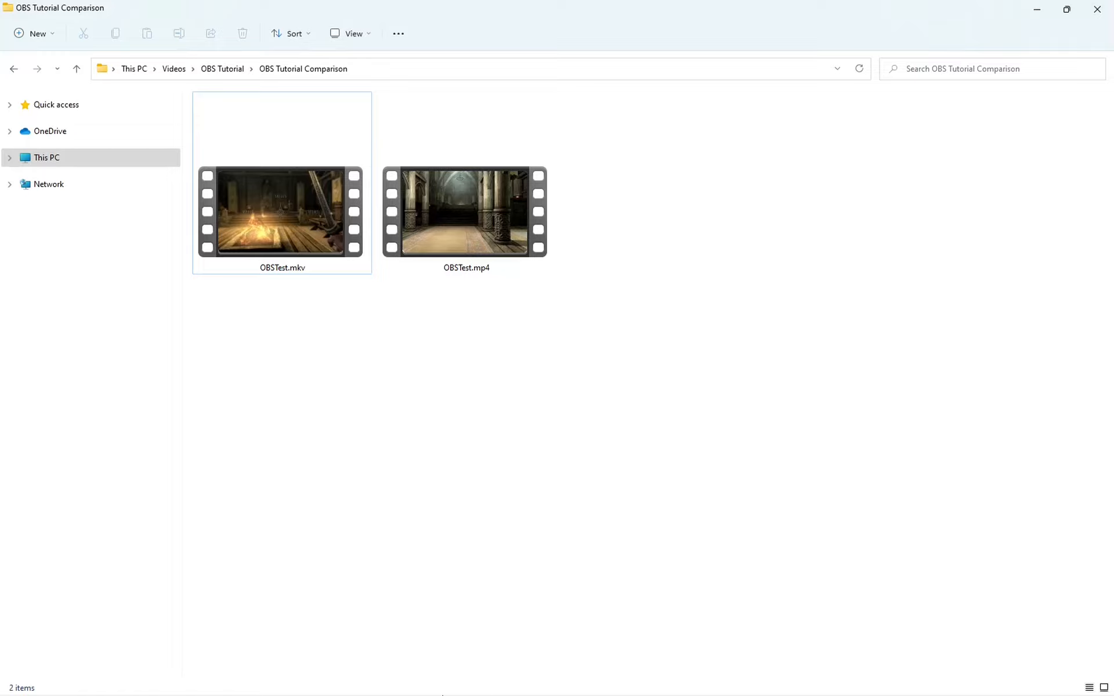
{"action": "mouse_move", "coordinate": [519, 619]}
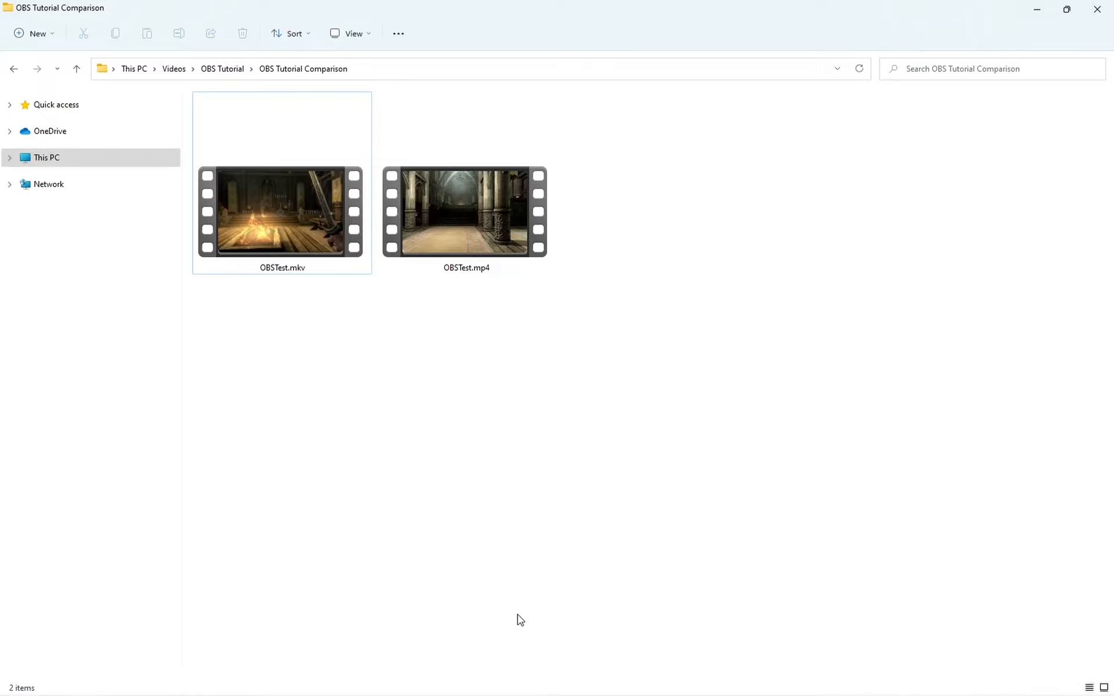
{"action": "mouse_move", "coordinate": [670, 456]}
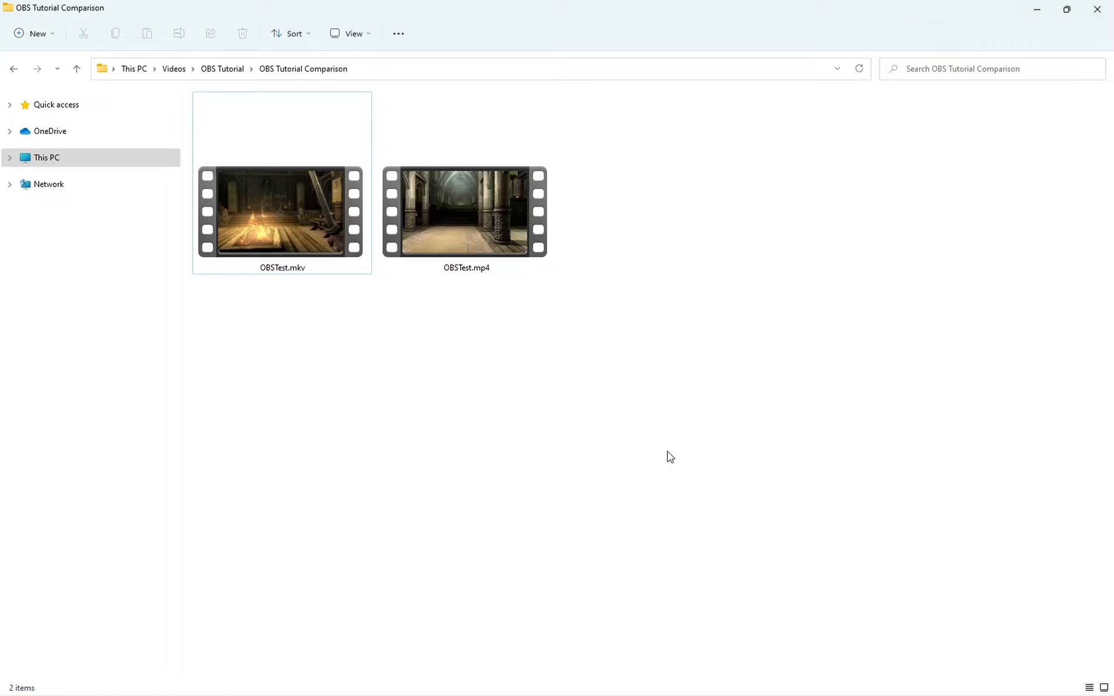
{"action": "mouse_move", "coordinate": [668, 456]}
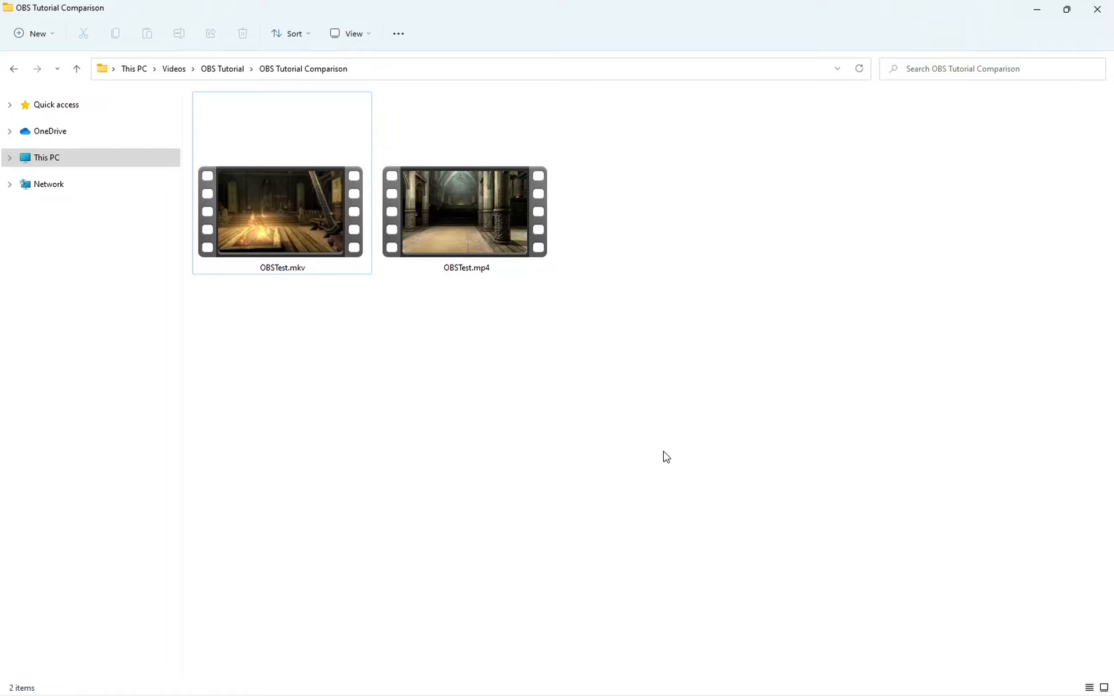
{"action": "mouse_move", "coordinate": [677, 450]}
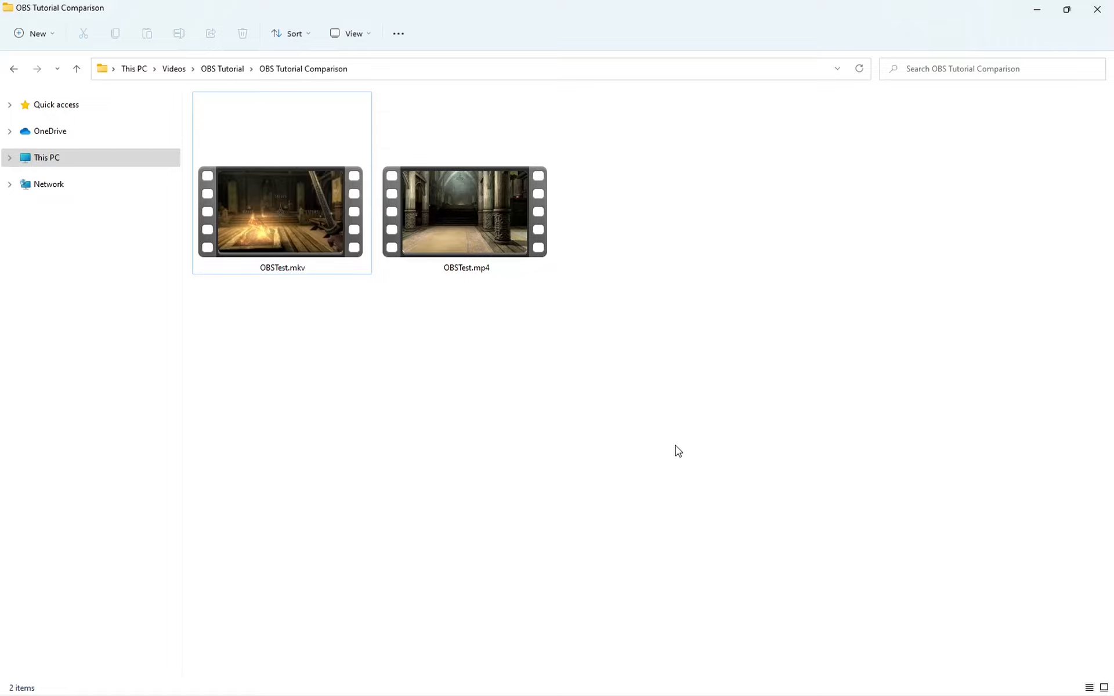